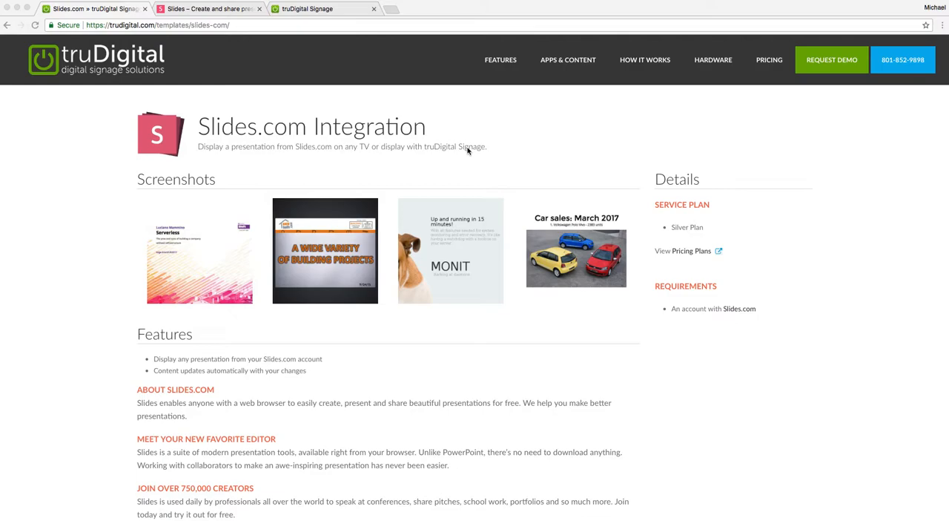
pyautogui.moveTo(355, 134)
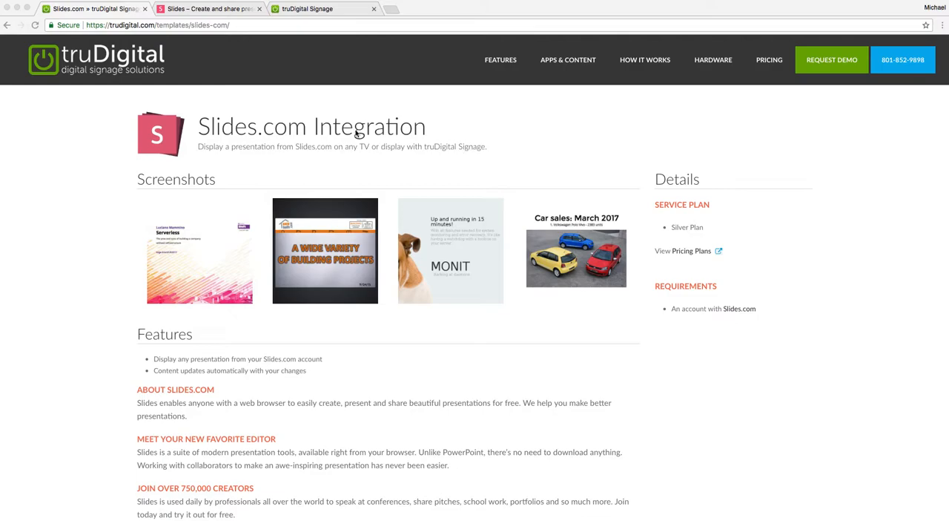
pyautogui.moveTo(290, 140)
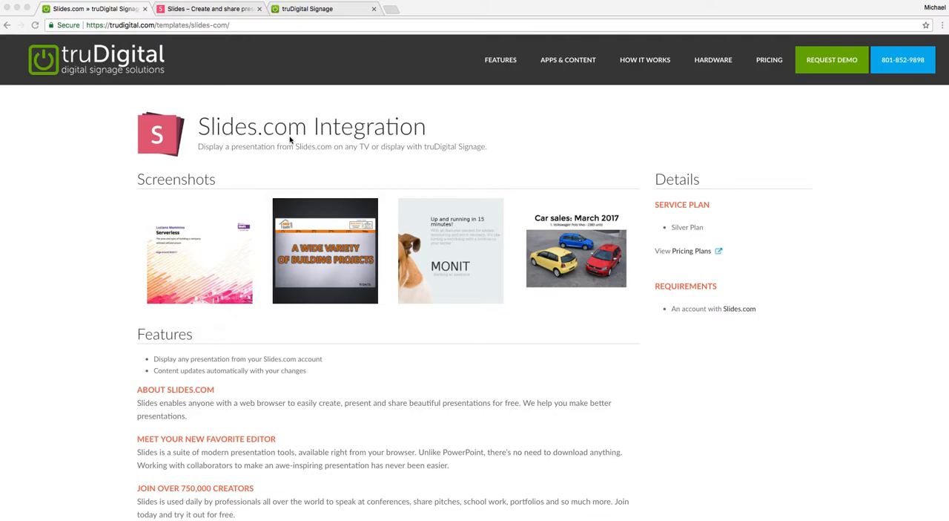
pyautogui.moveTo(161, 349)
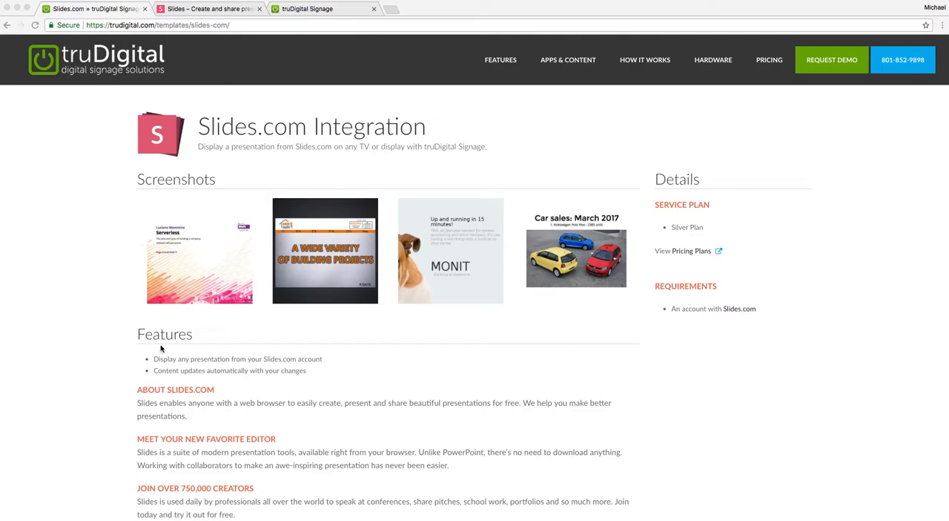
pyautogui.moveTo(241, 350)
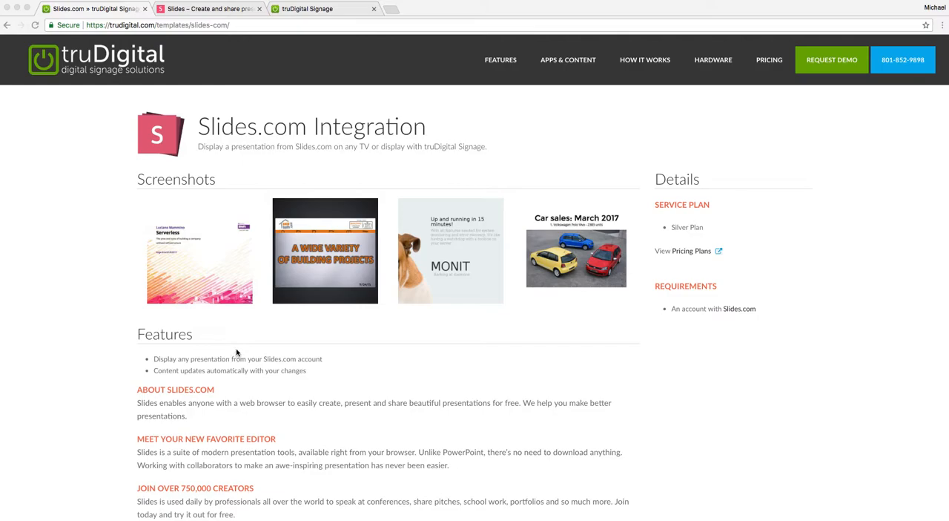
pyautogui.moveTo(128, 335)
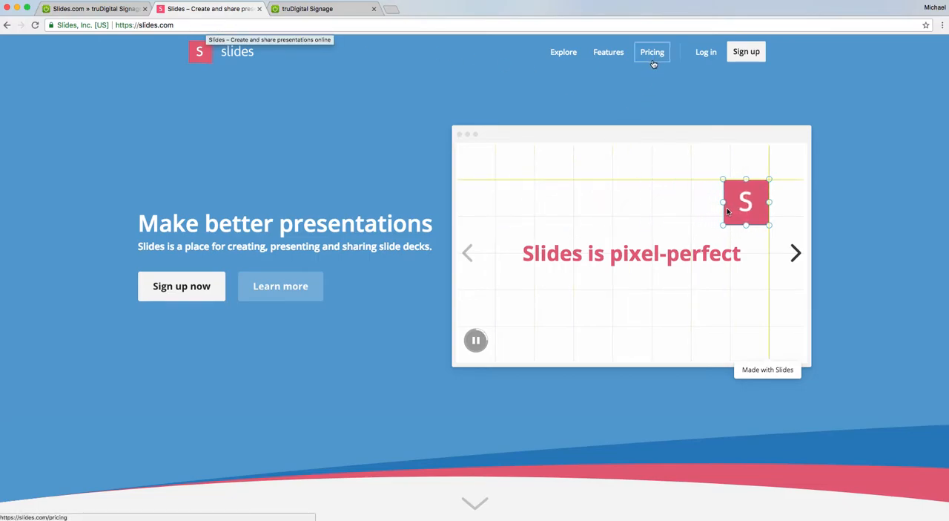
pyautogui.moveTo(705, 51)
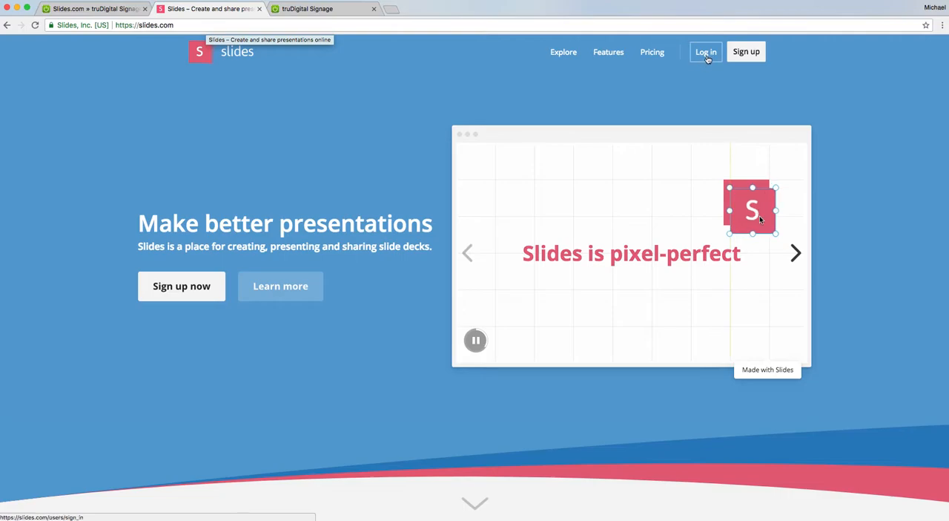
# Step: Sign in to the Slides.com account with the saved email and password
pyautogui.click(705, 52)
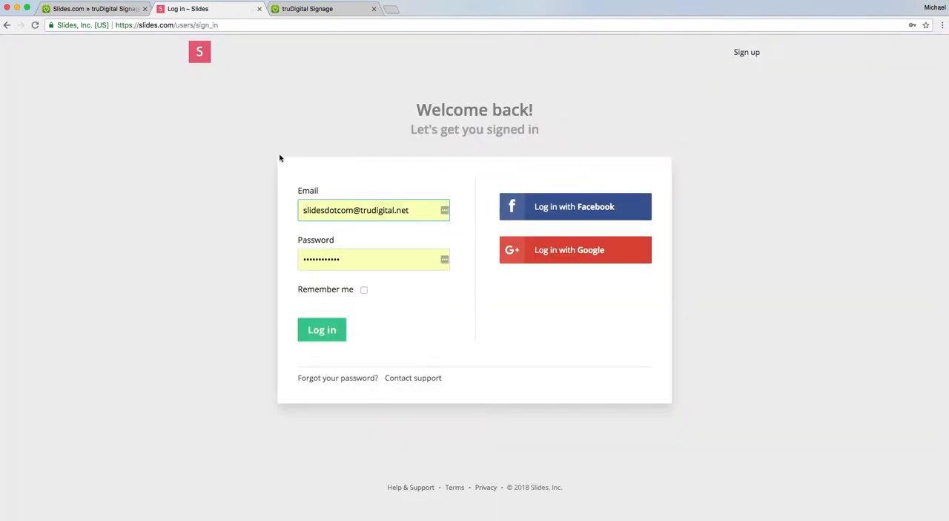
pyautogui.click(321, 329)
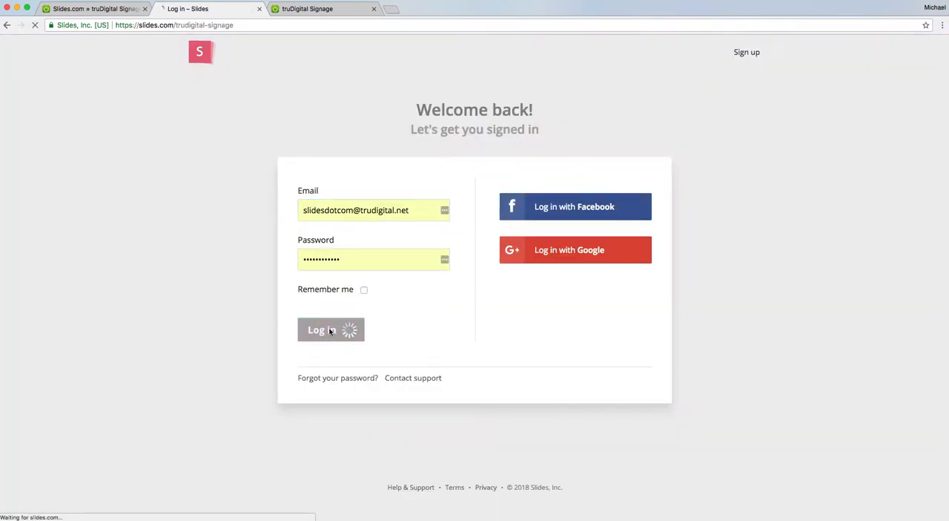
pyautogui.click(331, 329)
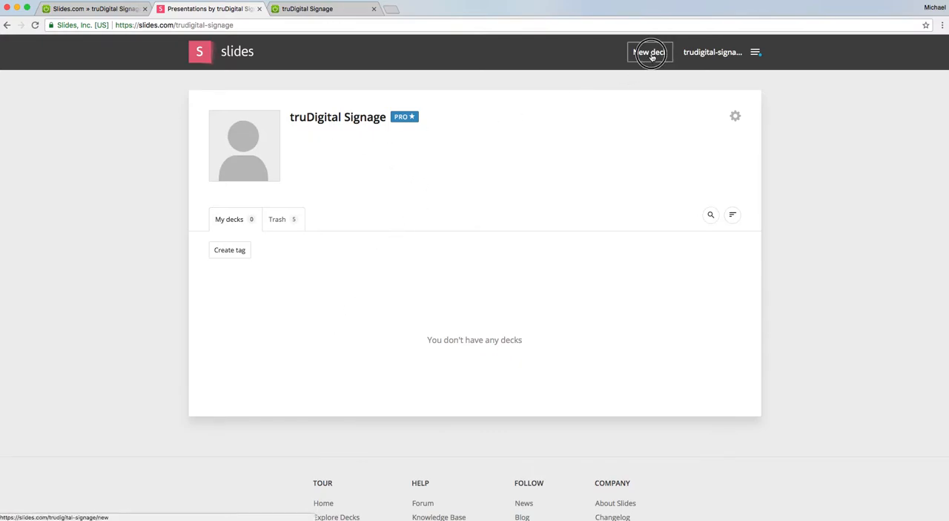
# Step: Create a new deck and save a custom presentation size of 1920 by 1080
pyautogui.click(650, 52)
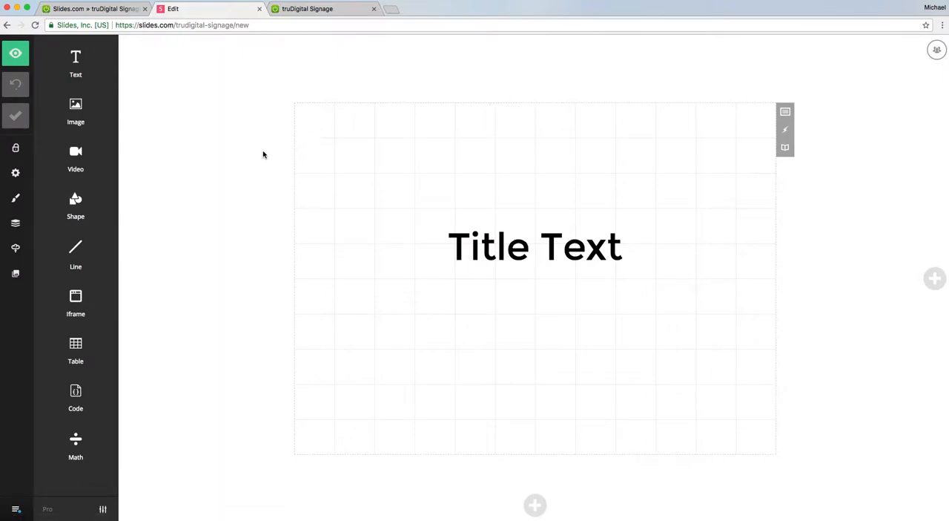
pyautogui.moveTo(487, 255)
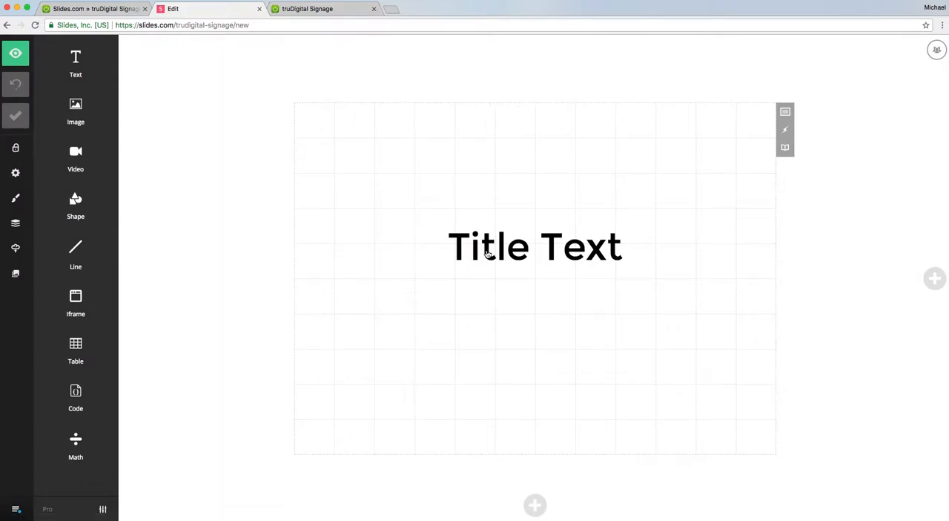
pyautogui.moveTo(386, 217)
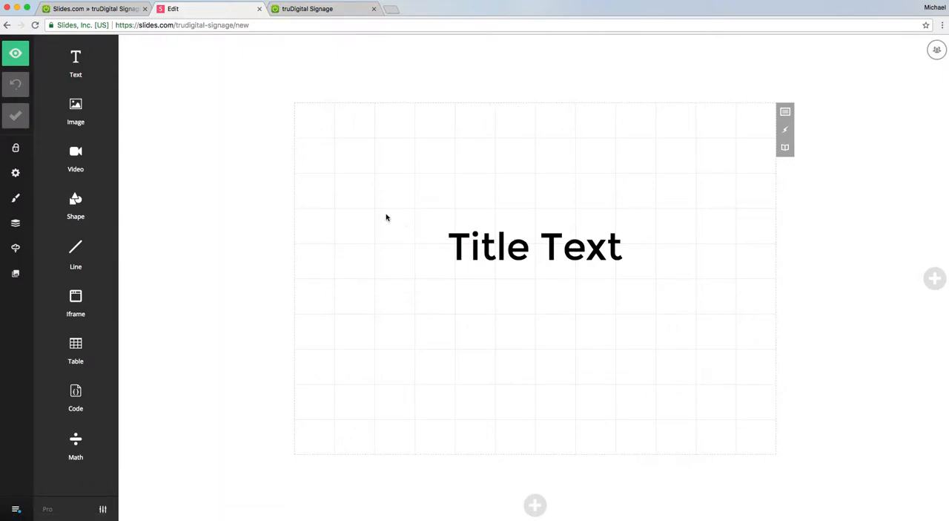
pyautogui.moveTo(15, 173)
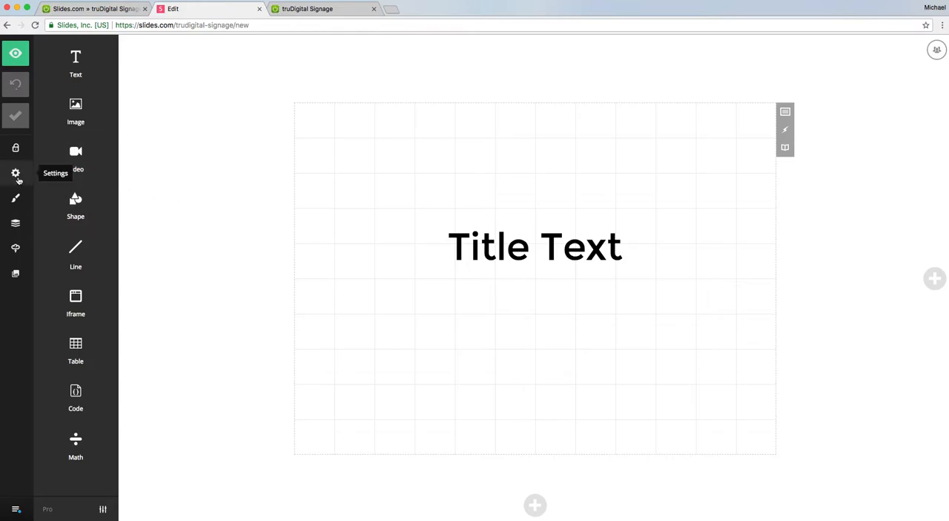
pyautogui.click(16, 173)
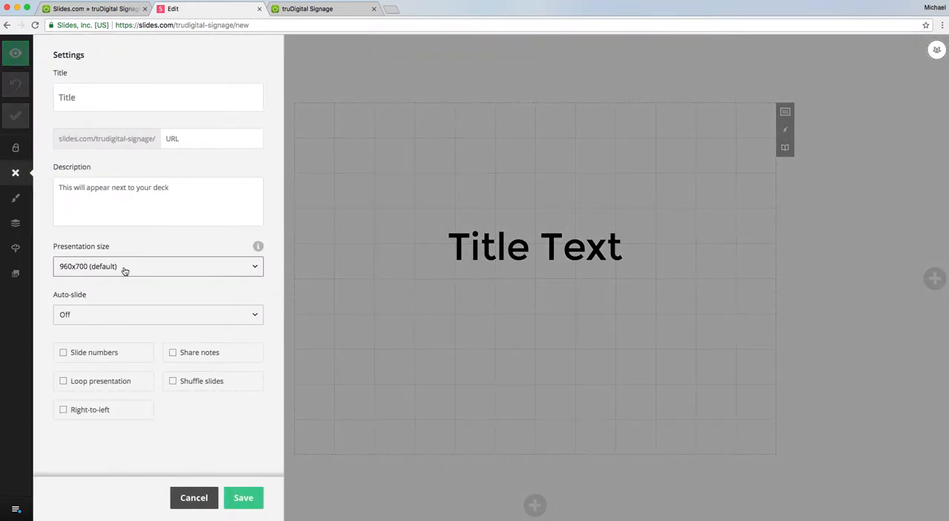
pyautogui.click(158, 265)
pyautogui.write('1920')
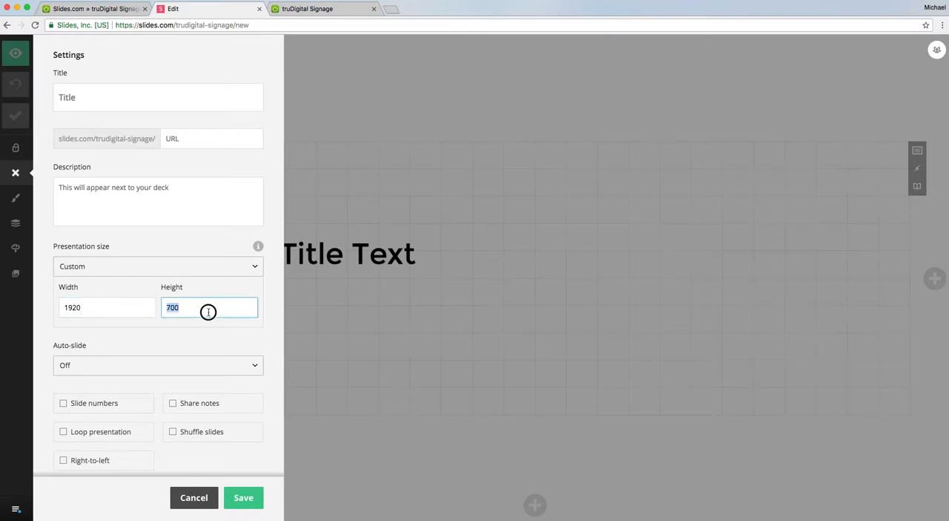
pyautogui.write('1080')
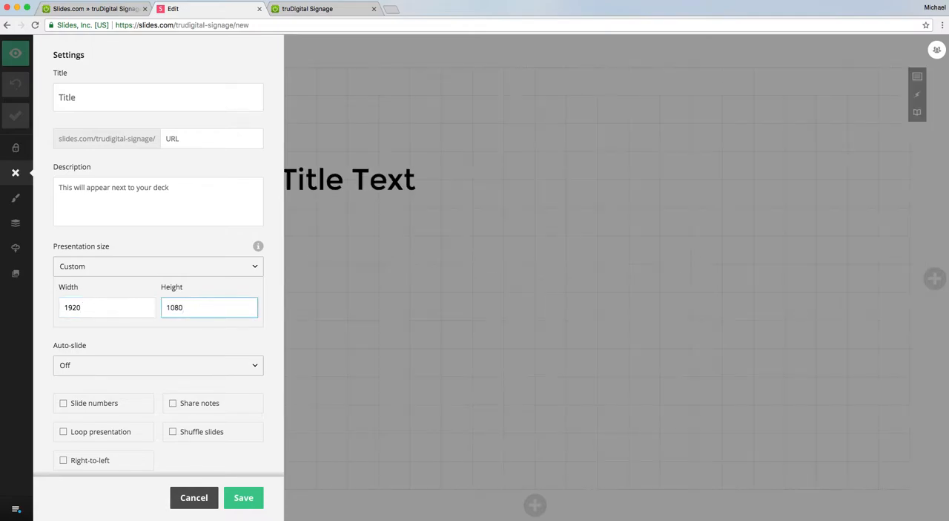
pyautogui.click(210, 307)
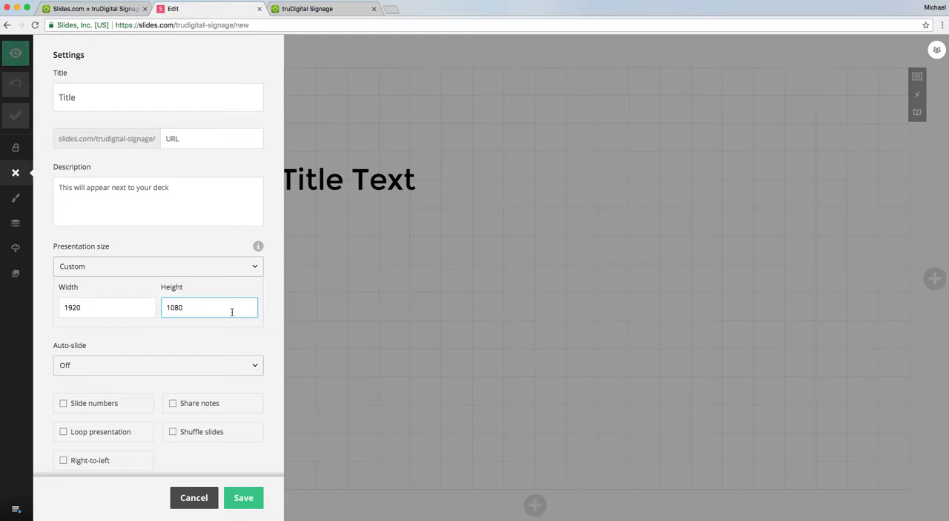
pyautogui.click(243, 497)
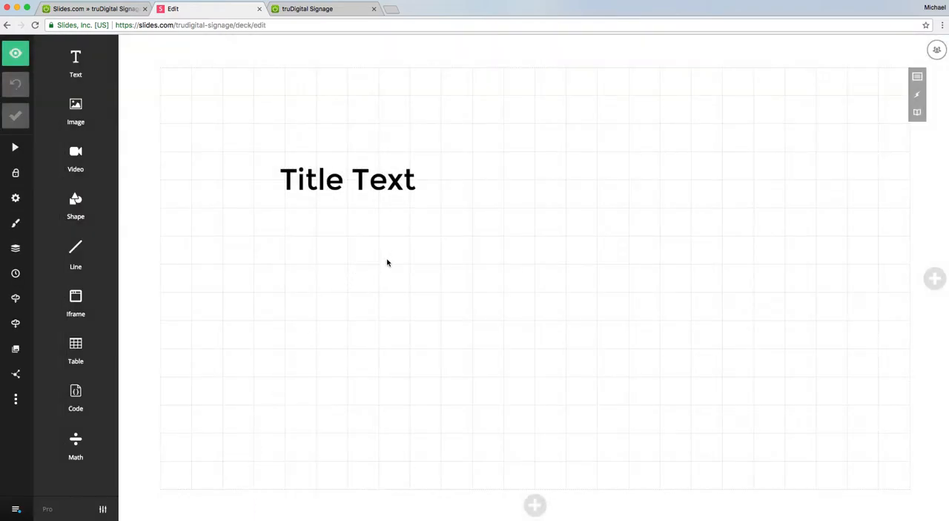
pyautogui.moveTo(380, 179)
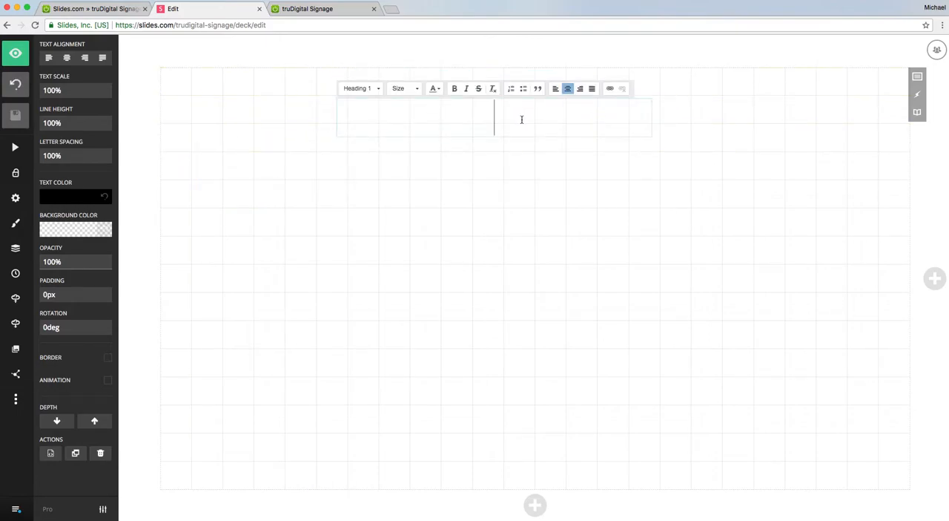
# Step: Replace the title placeholder with 'Testing', enlarged and centred near the top
pyautogui.write('Testing')
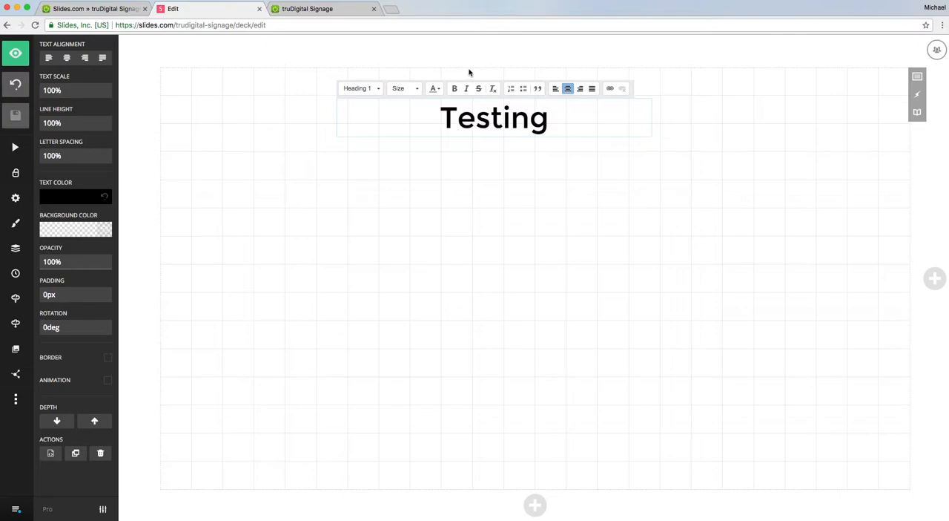
pyautogui.click(401, 88)
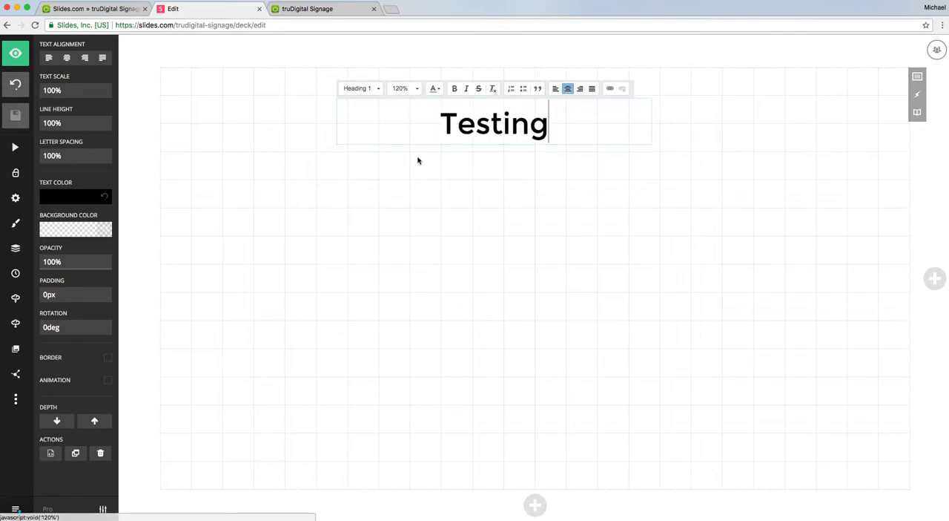
pyautogui.click(417, 161)
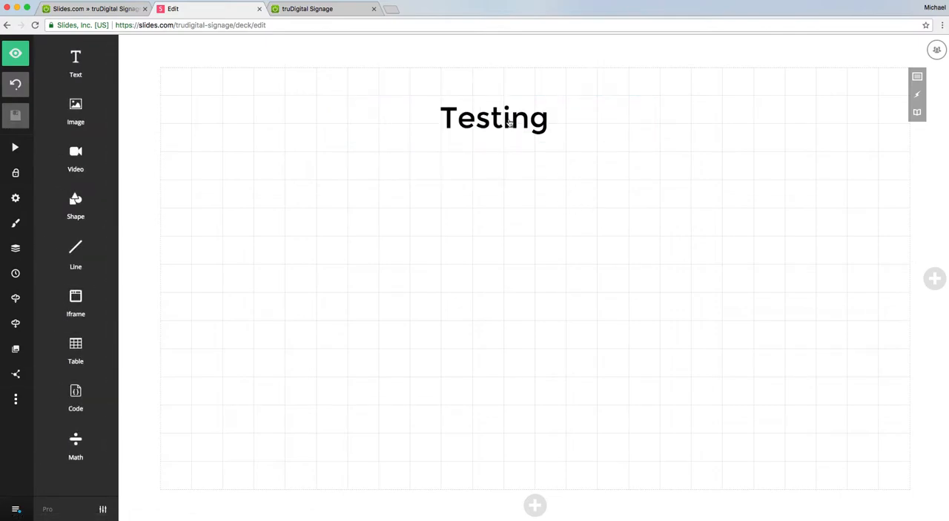
pyautogui.click(494, 118)
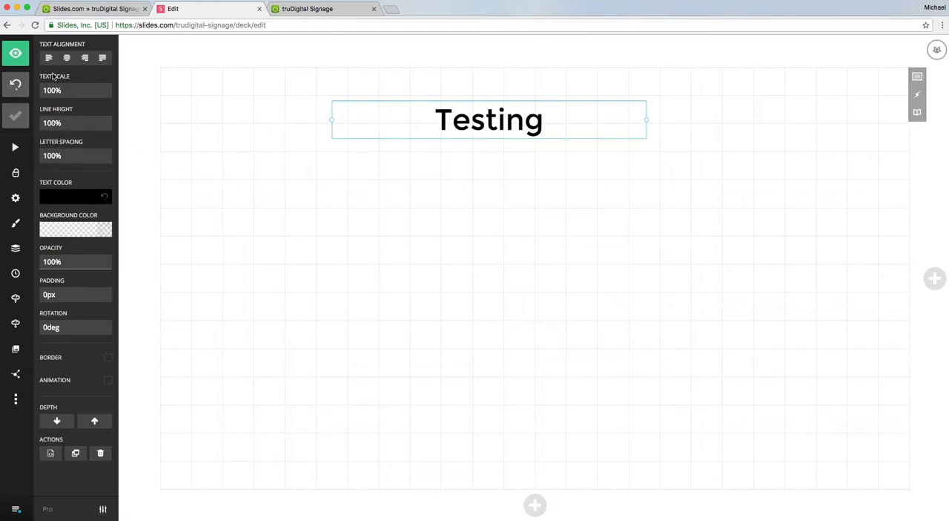
pyautogui.click(16, 198)
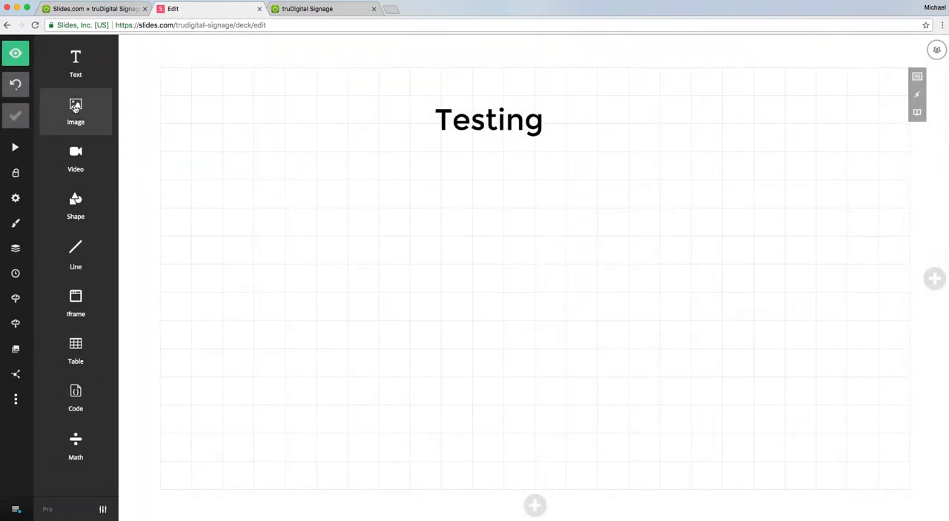
# Step: Insert the pier sunset photo from My Uploads, shrunk and centred below the heading
pyautogui.click(76, 111)
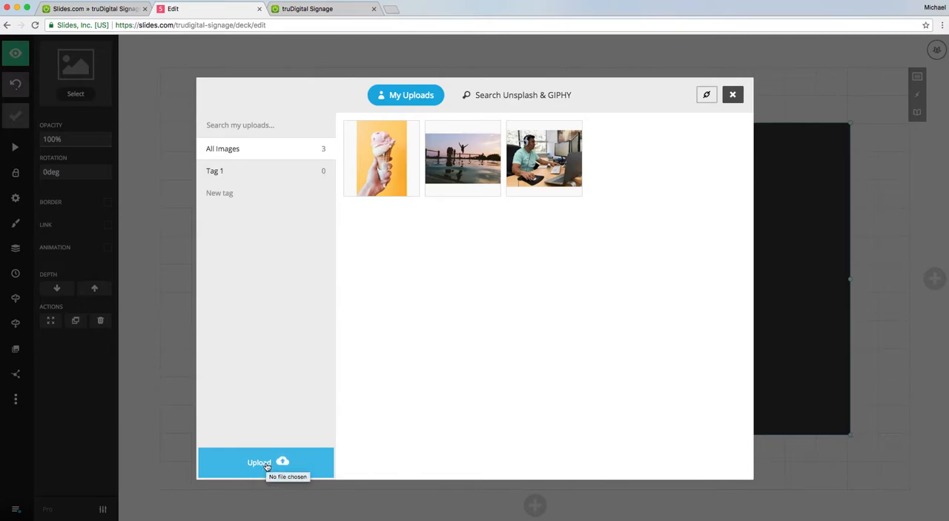
pyautogui.moveTo(463, 158)
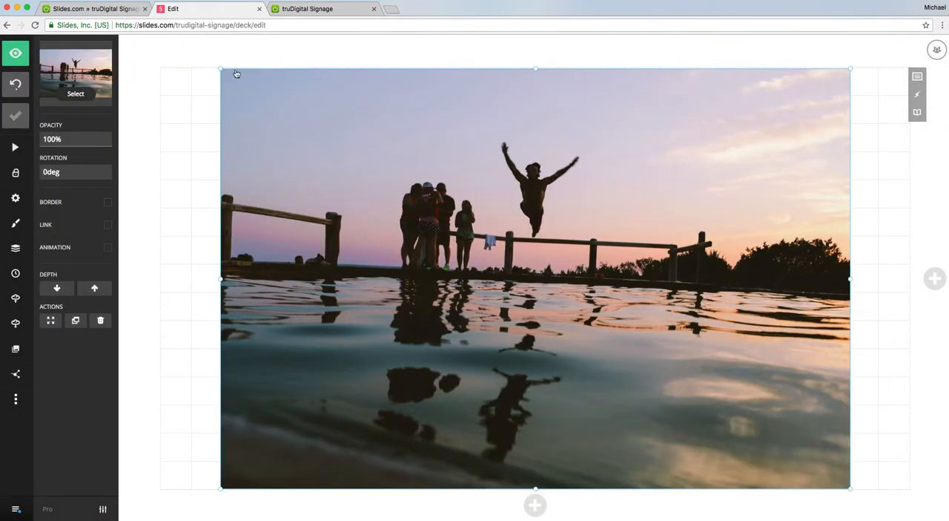
pyautogui.moveTo(221, 69); pyautogui.dragTo(389, 190)
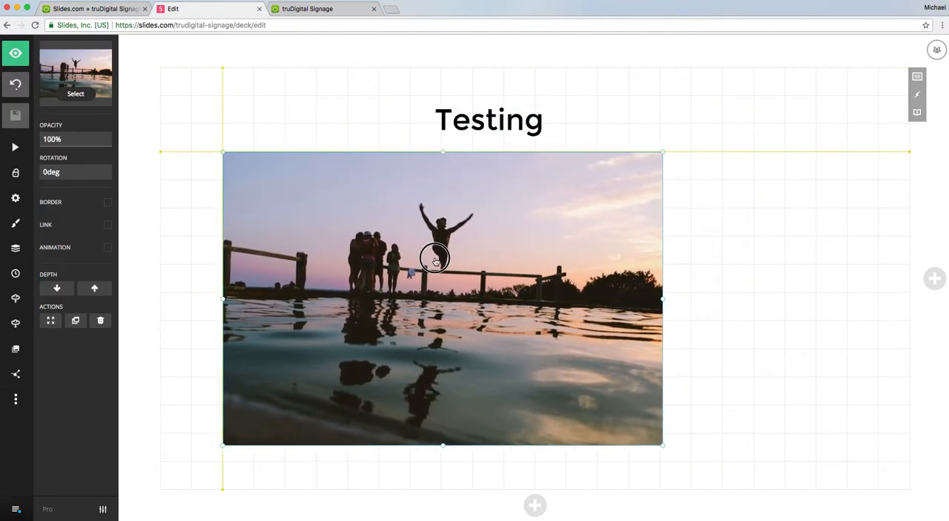
pyautogui.moveTo(435, 259); pyautogui.dragTo(636, 322)
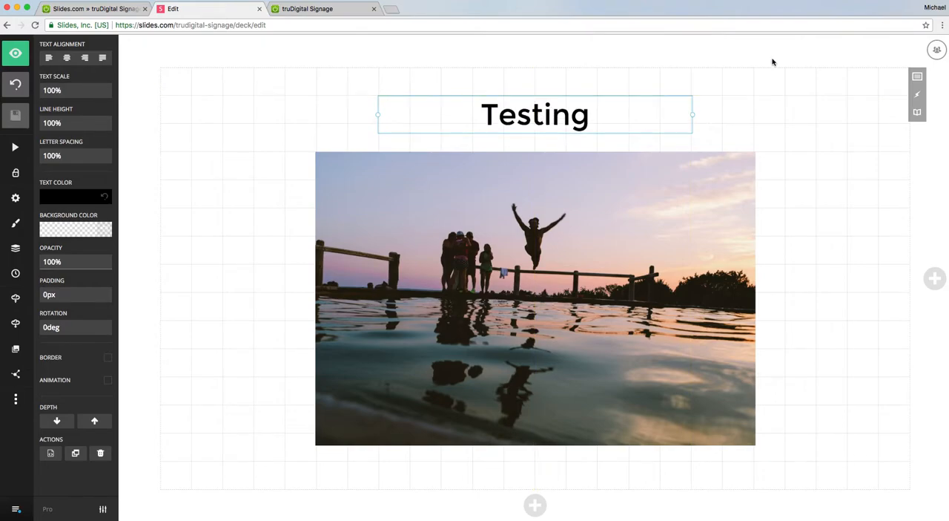
pyautogui.moveTo(917, 76)
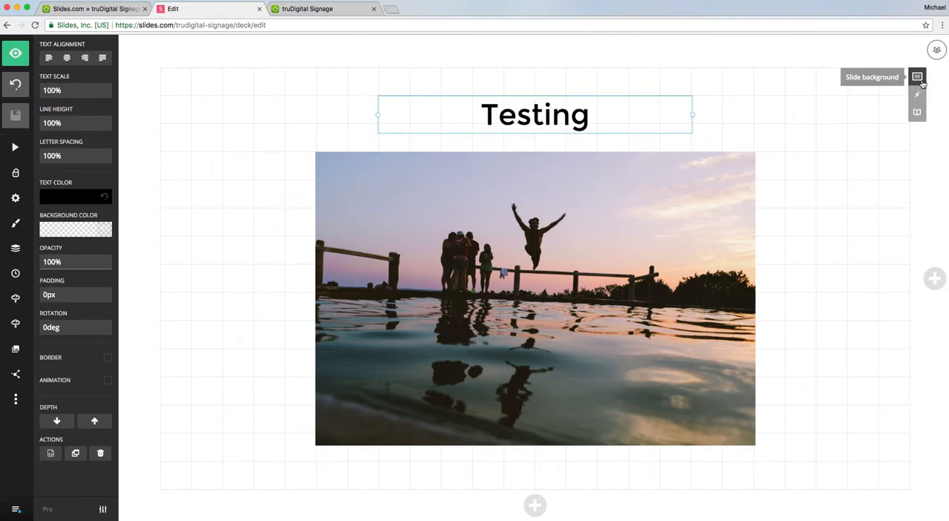
# Step: Set a light blue slide background and bring up templates for a new slide
pyautogui.click(918, 76)
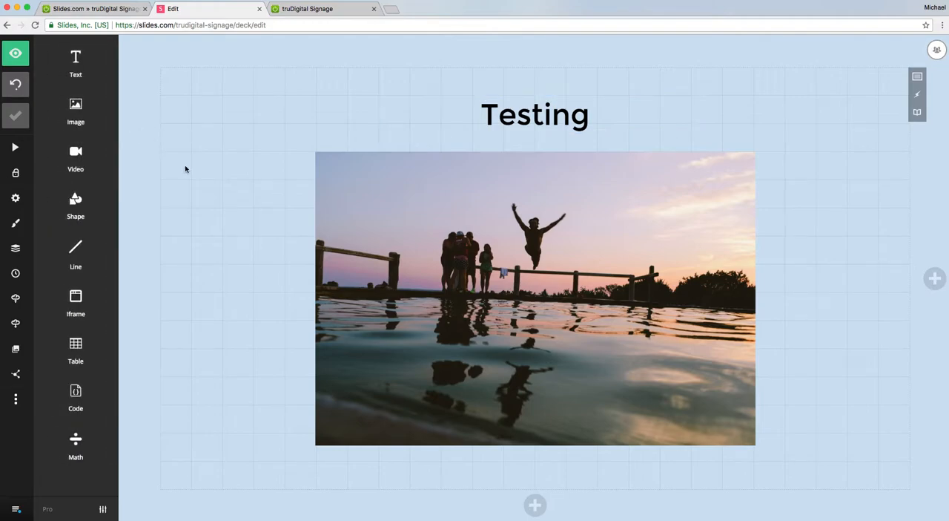
pyautogui.moveTo(822, 118)
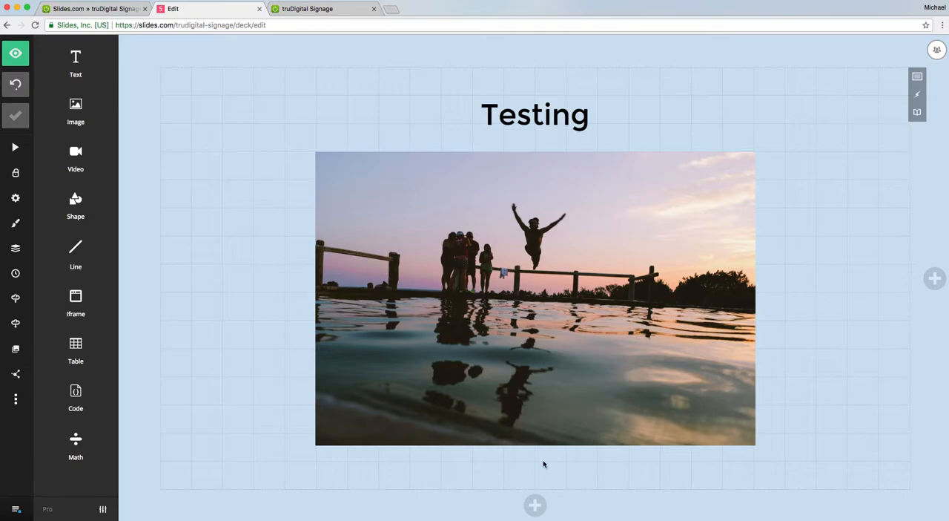
pyautogui.click(534, 505)
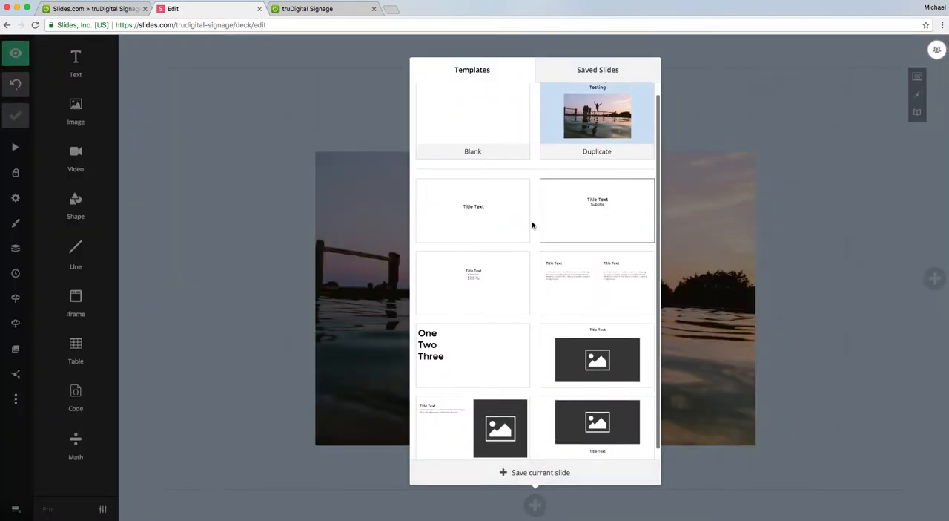
# Step: Add a slide from the One Two Three template with a pale yellow background
pyautogui.scroll(3)
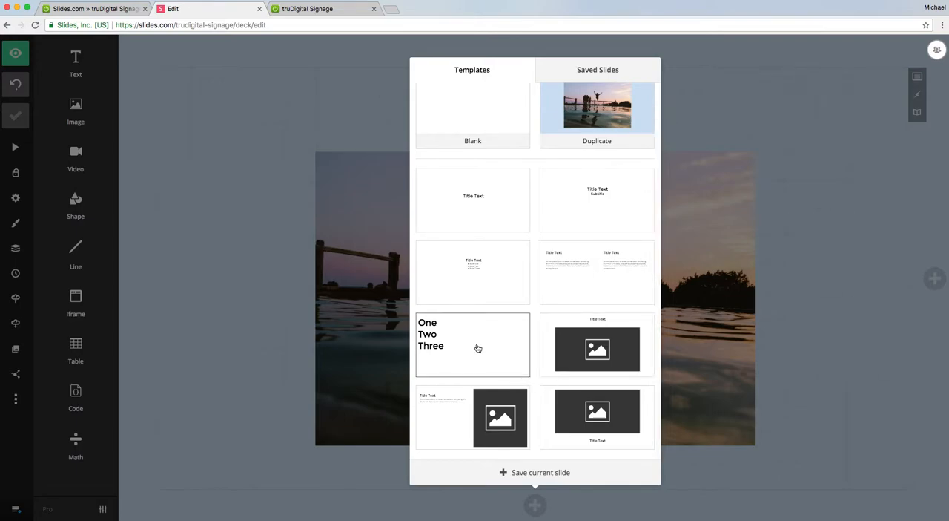
pyautogui.click(473, 344)
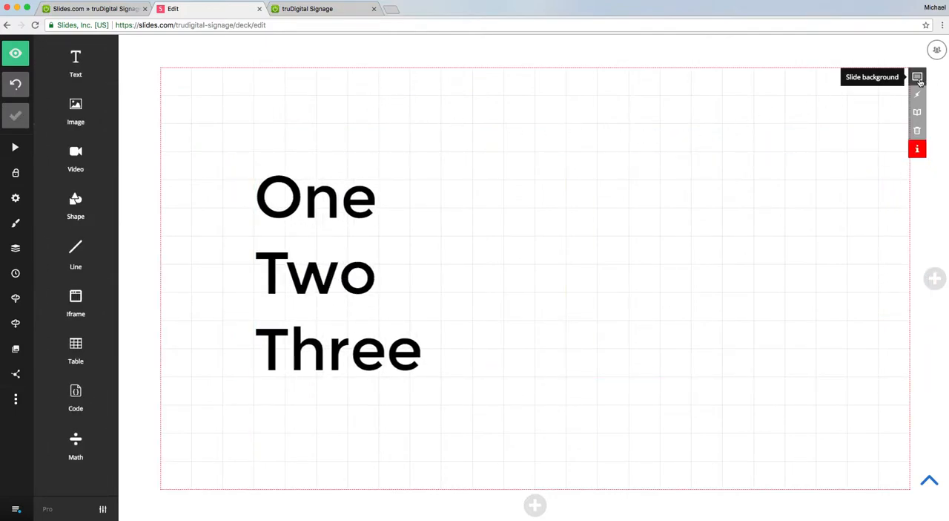
pyautogui.click(917, 77)
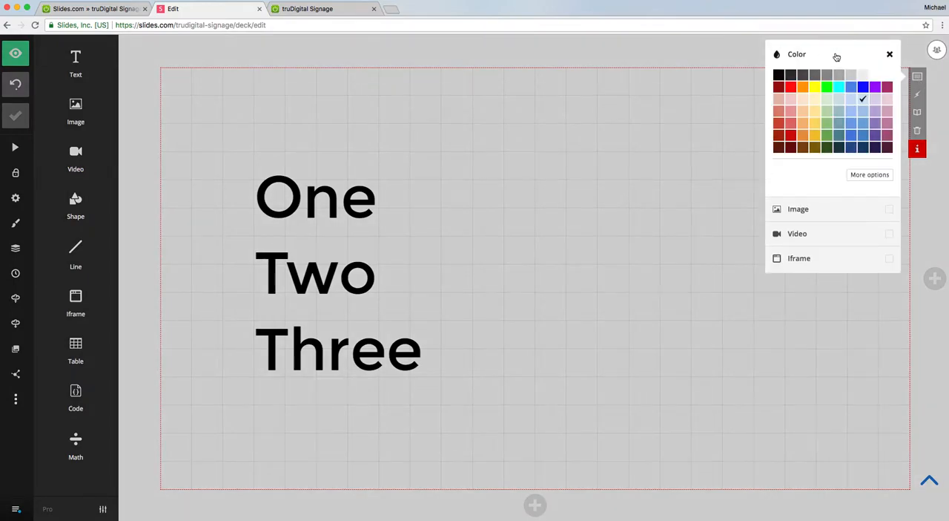
pyautogui.click(801, 103)
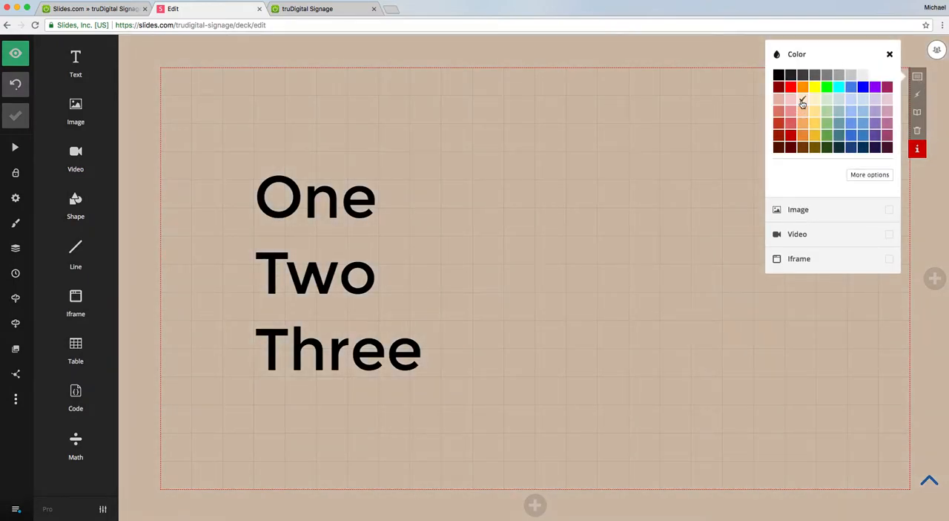
pyautogui.click(802, 103)
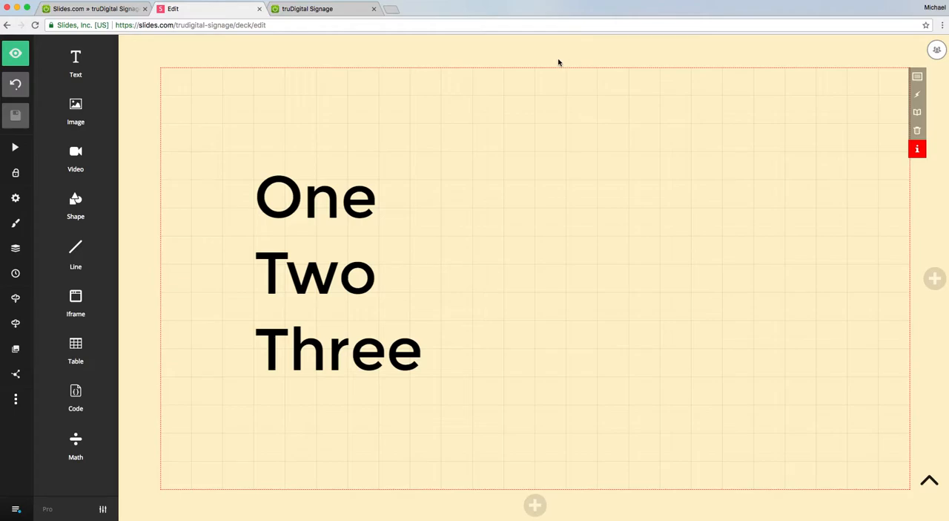
pyautogui.click(76, 111)
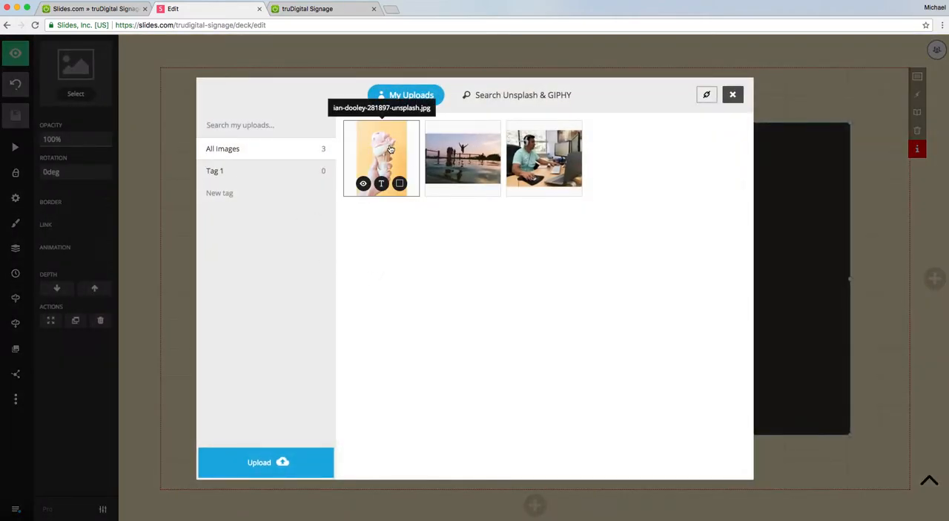
# Step: Insert the ice cream cone photo and place it right of the One Two Three text
pyautogui.click(381, 158)
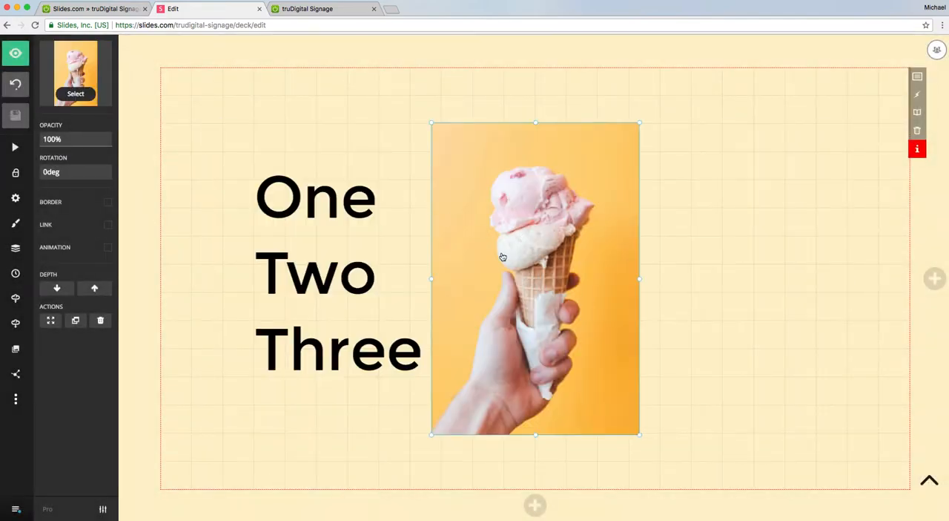
pyautogui.moveTo(503, 256); pyautogui.dragTo(617, 257)
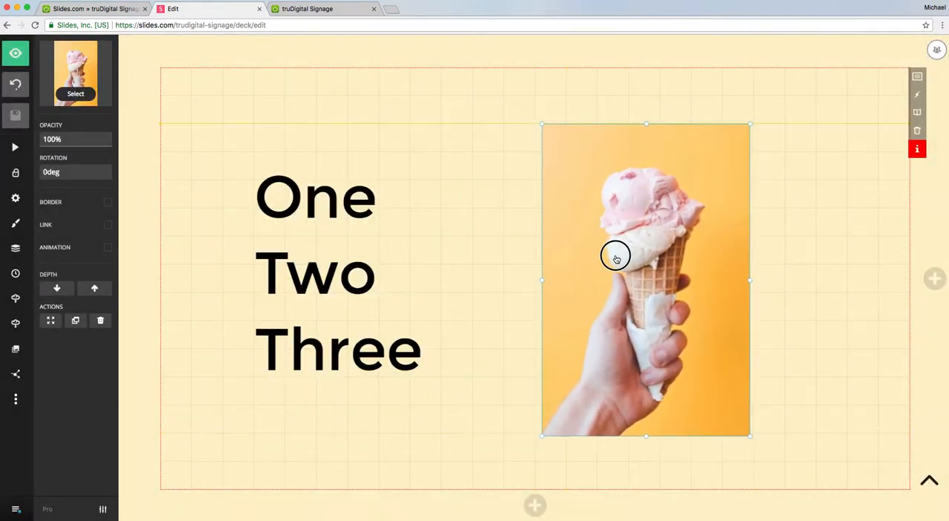
pyautogui.click(454, 148)
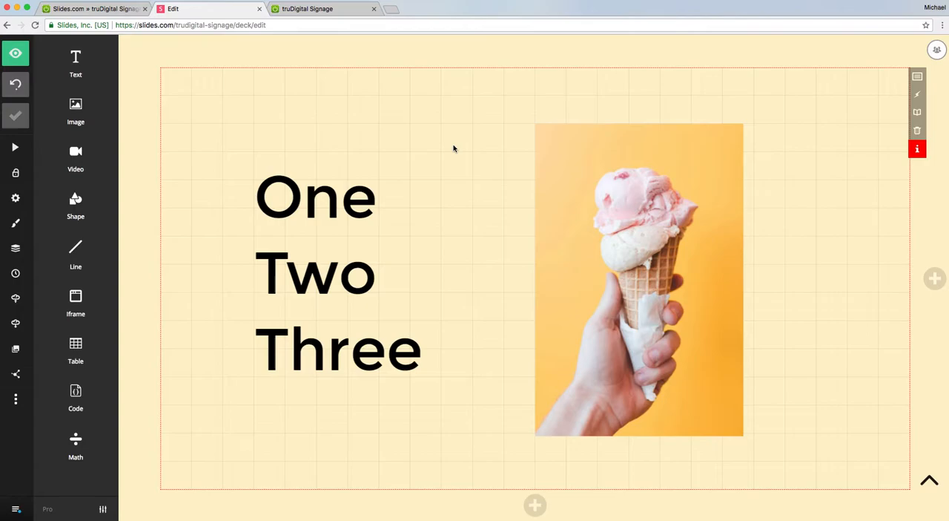
pyautogui.moveTo(163, 212)
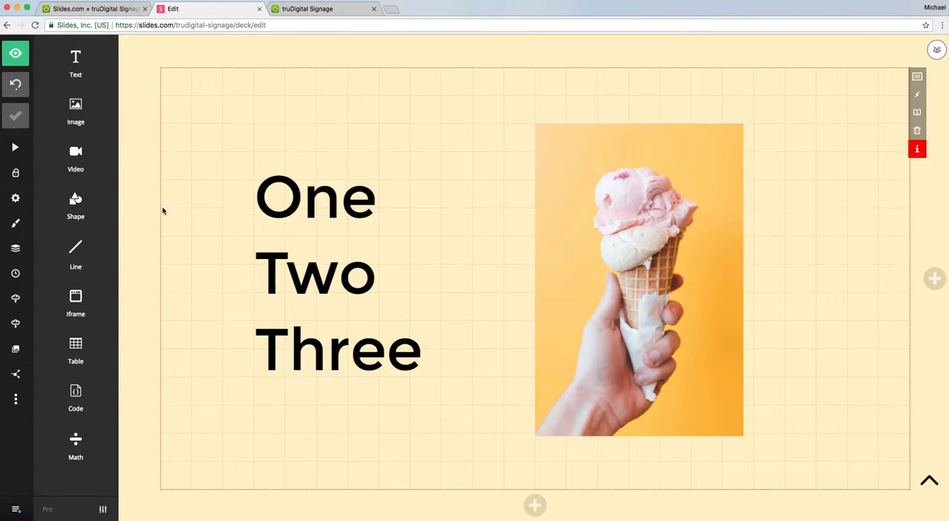
# Step: Add a square shape and stretch it into a frame around the ice cream photo
pyautogui.click(75, 204)
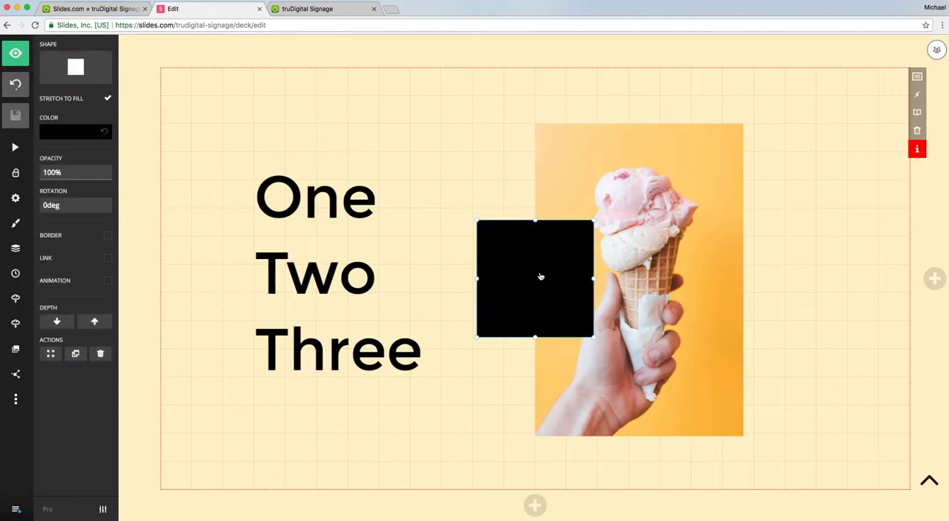
pyautogui.moveTo(540, 277); pyautogui.dragTo(575, 152)
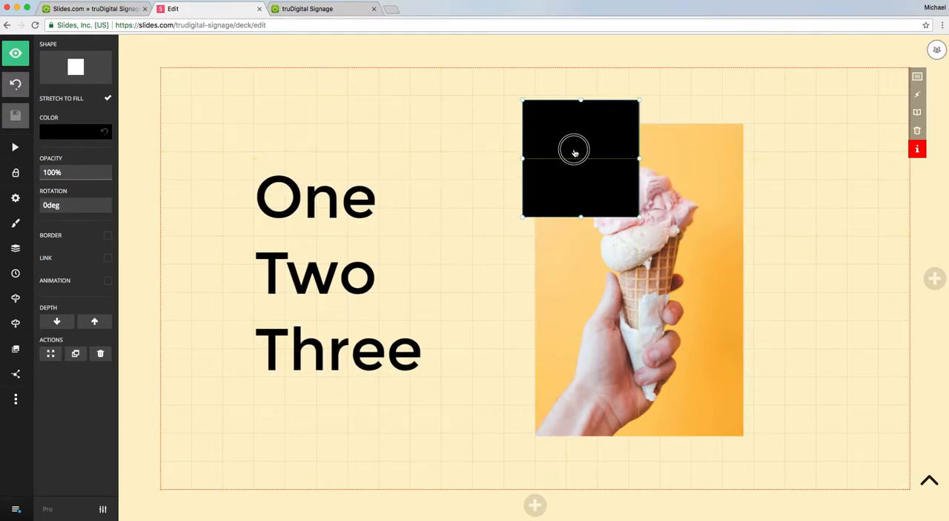
pyautogui.moveTo(640, 215); pyautogui.dragTo(621, 209)
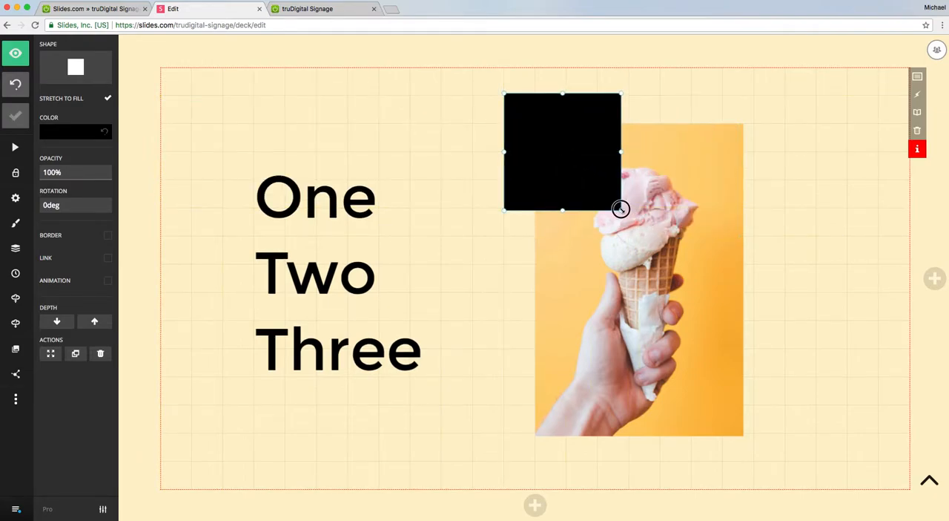
pyautogui.moveTo(620, 209); pyautogui.dragTo(798, 461)
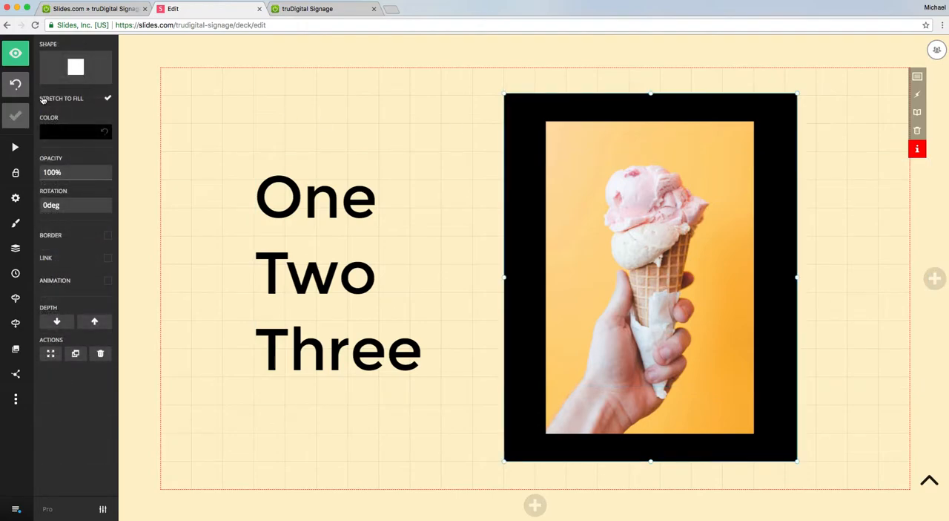
# Step: Colour the frame rectangle light blue
pyautogui.click(75, 131)
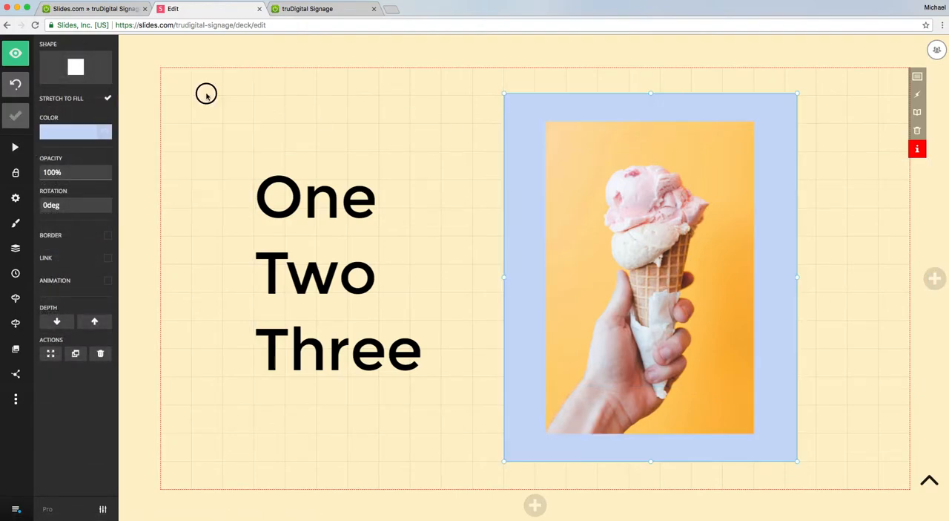
pyautogui.click(75, 131)
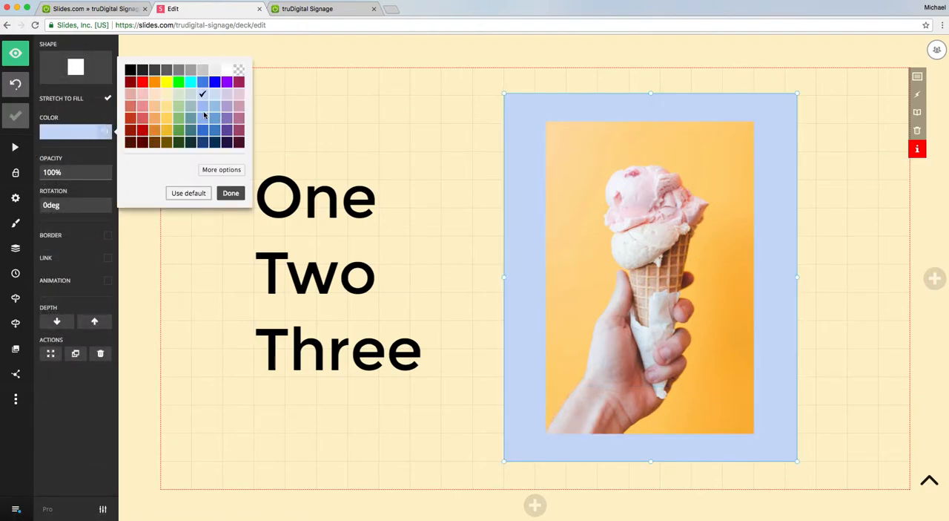
pyautogui.click(231, 192)
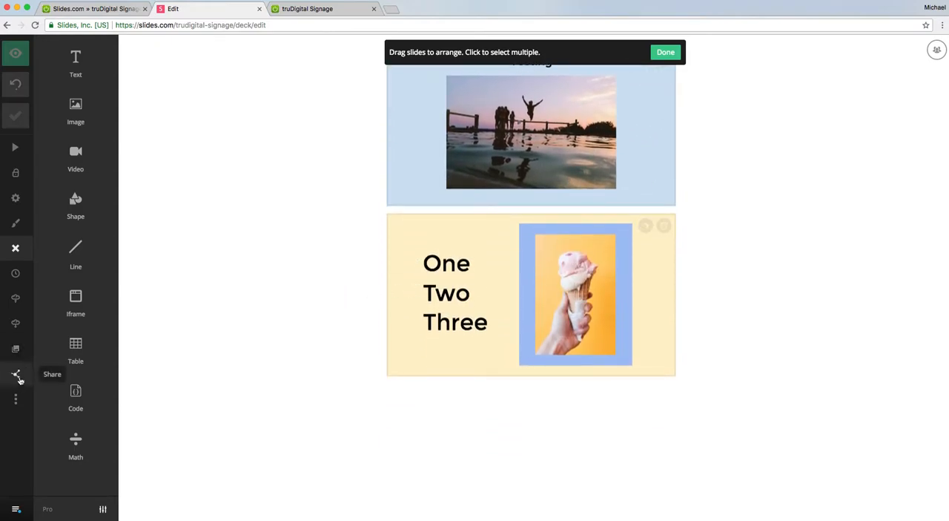
# Step: Create a private link for the deck and copy its presentation link
pyautogui.click(16, 374)
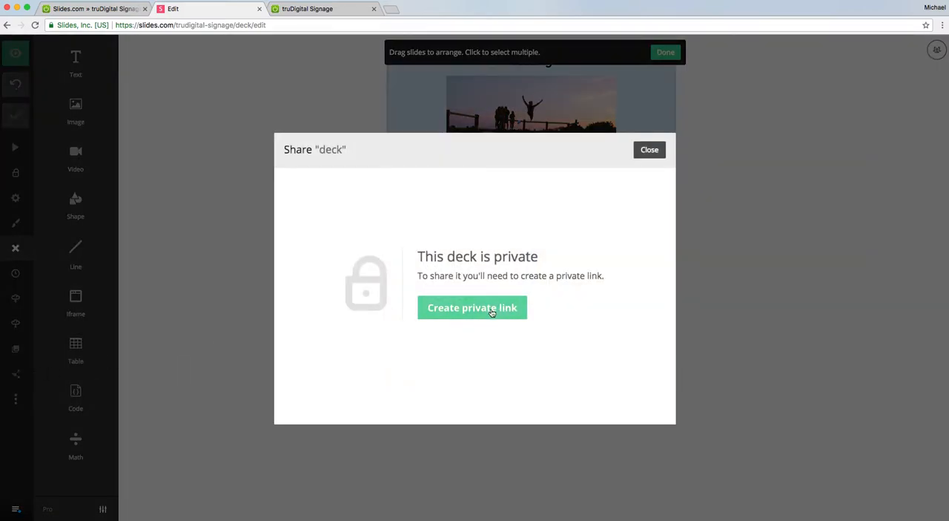
pyautogui.click(472, 307)
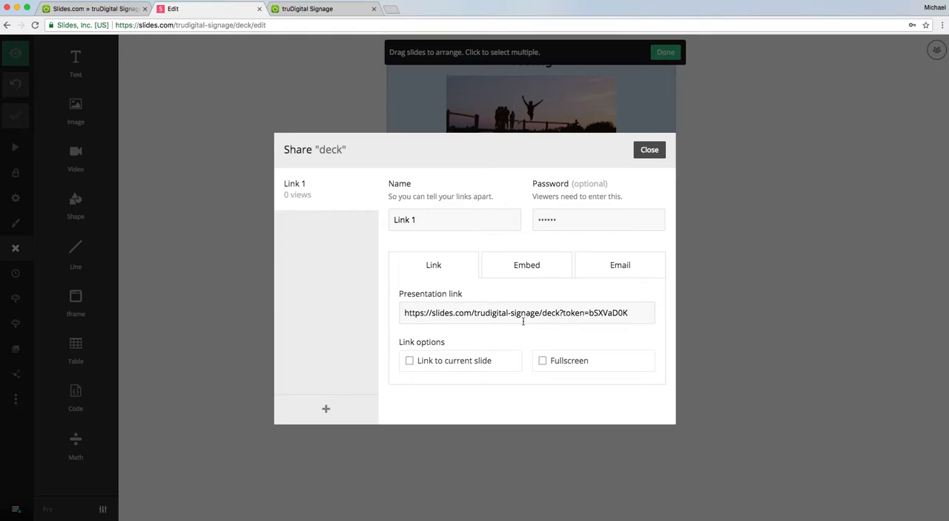
pyautogui.click(516, 312)
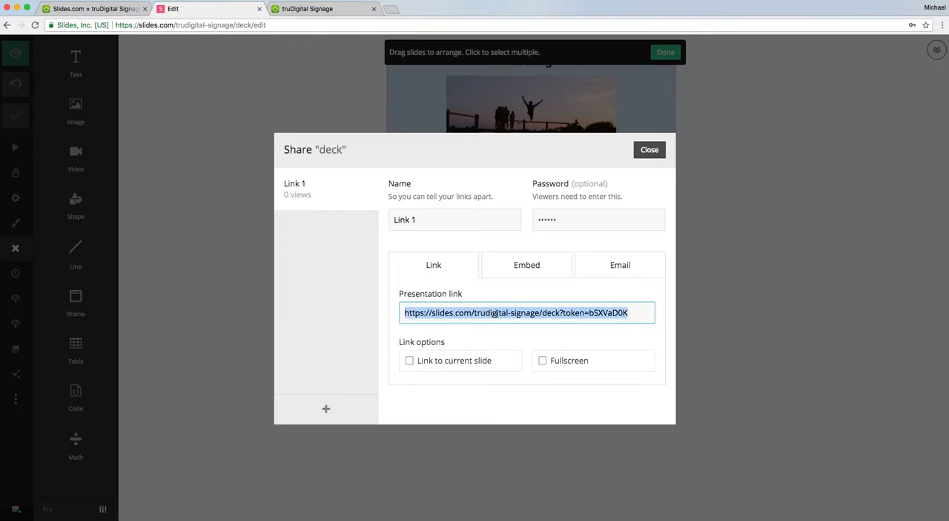
pyautogui.rightClick(515, 313)
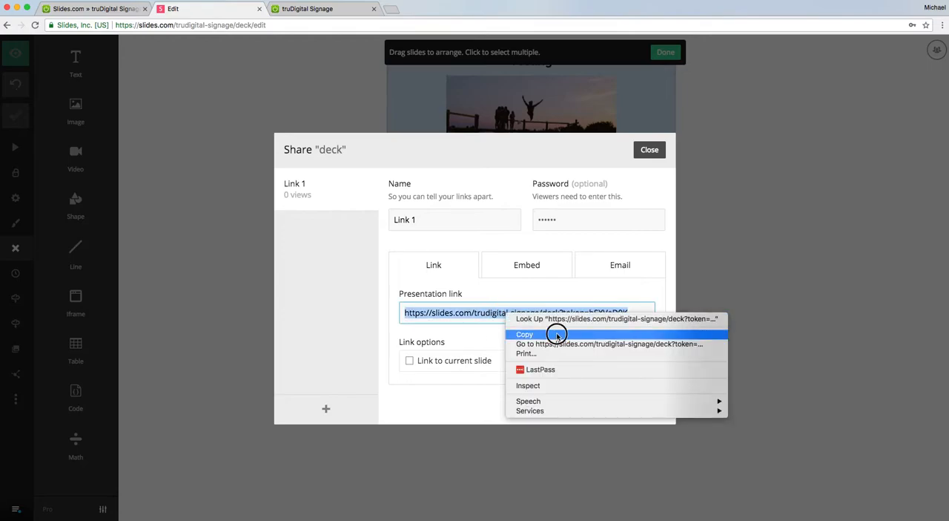
pyautogui.click(525, 334)
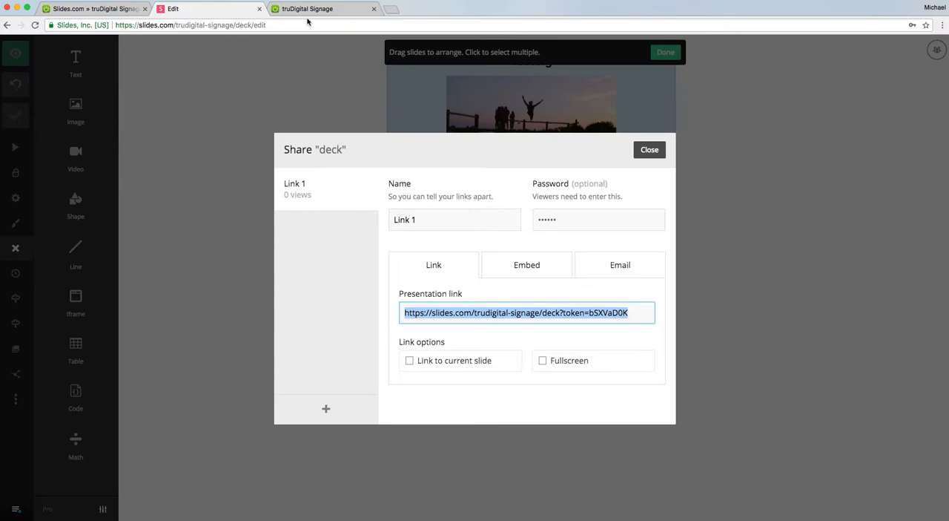
# Step: In truDigital Signage, add the Integration - Slides.com template from the Template Library
pyautogui.click(307, 8)
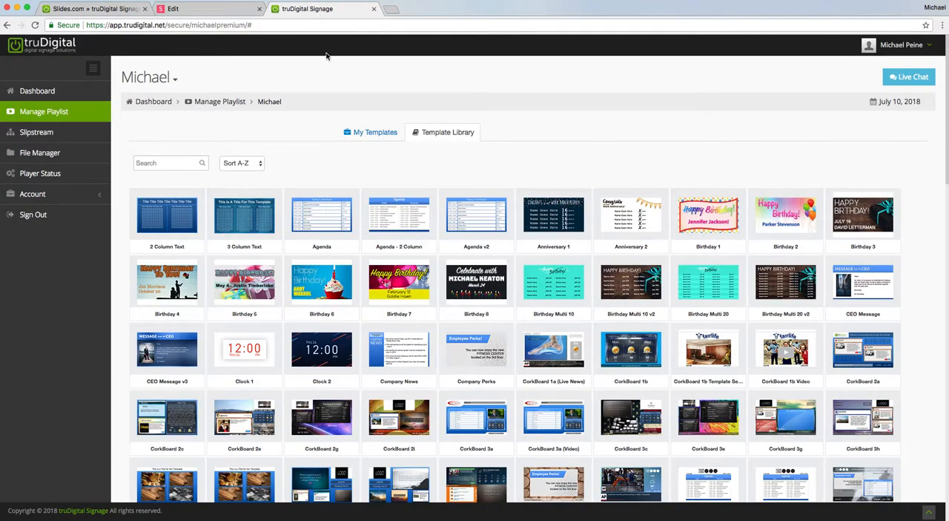
pyautogui.moveTo(443, 153)
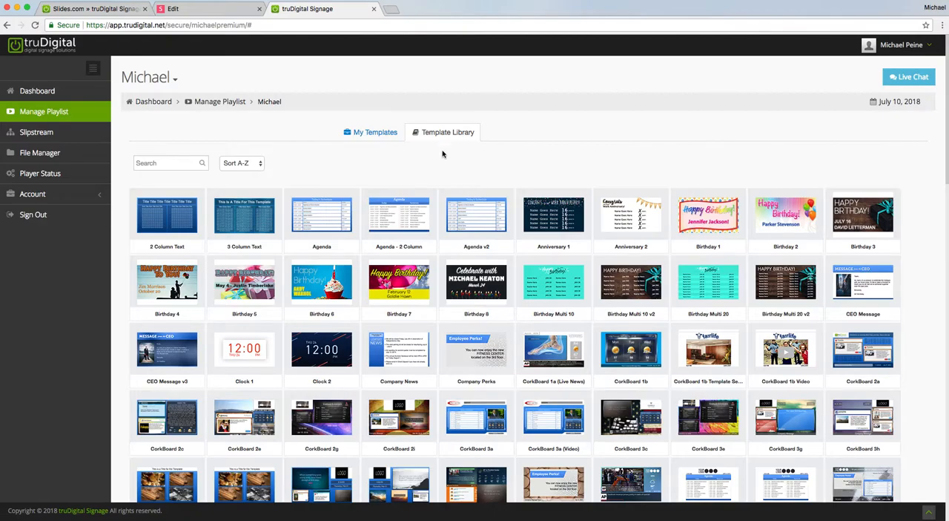
pyautogui.moveTo(563, 249)
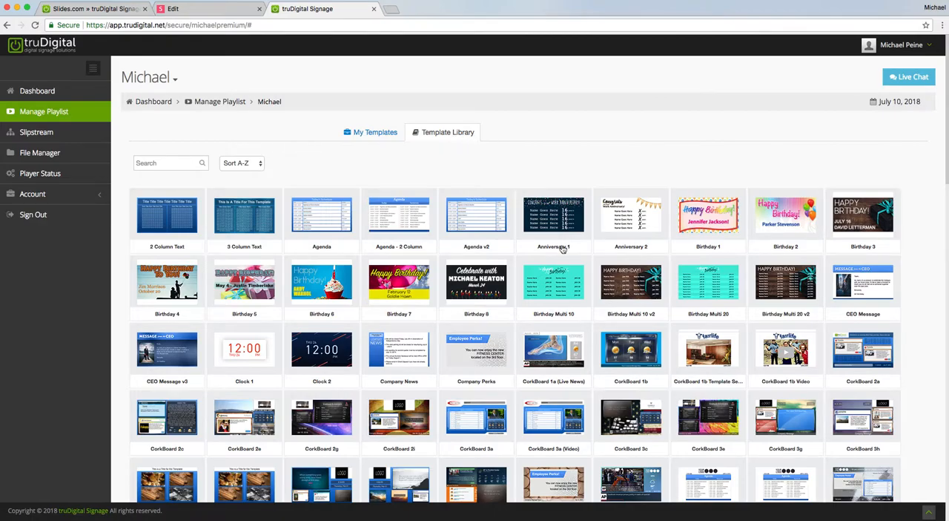
pyautogui.scroll(-3)
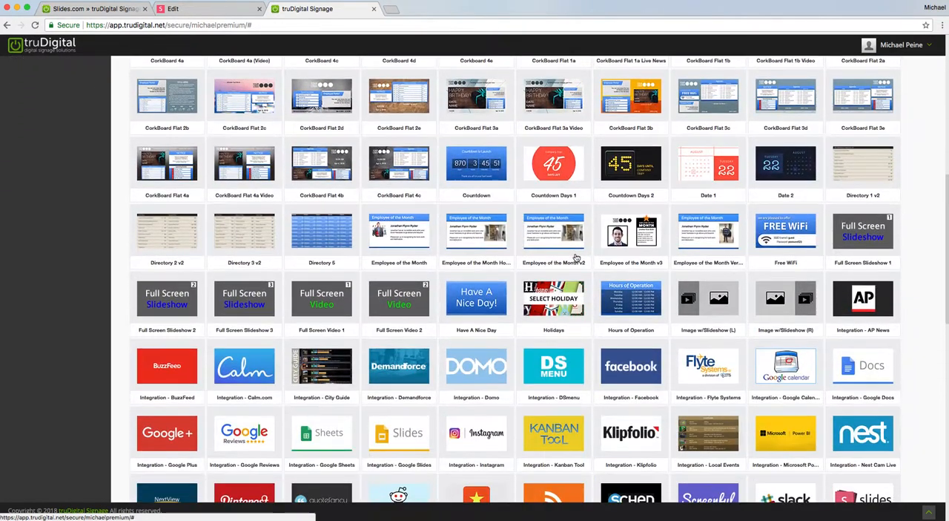
pyautogui.scroll(-3)
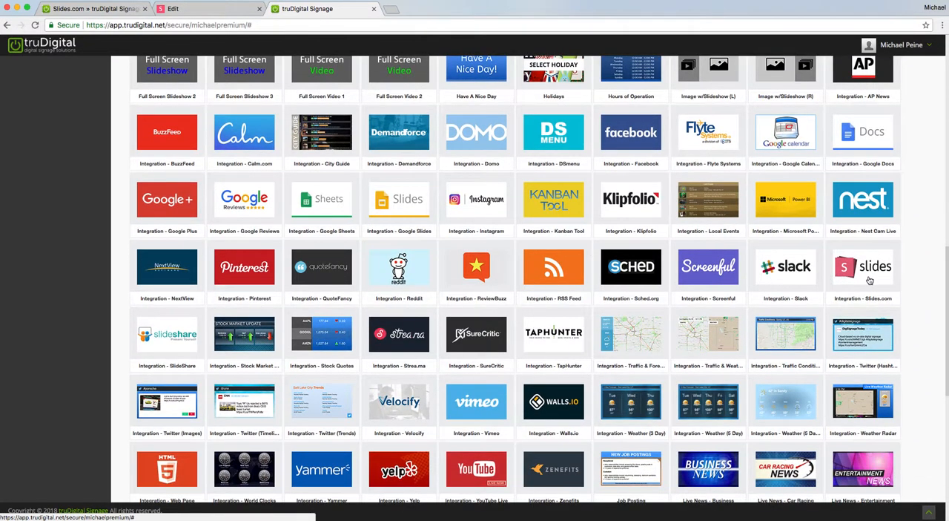
pyautogui.moveTo(868, 276)
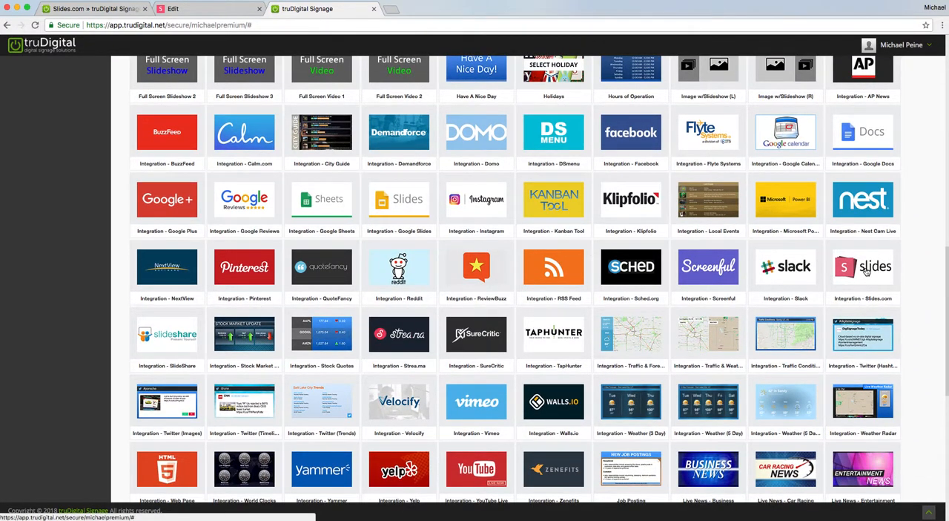
pyautogui.click(862, 267)
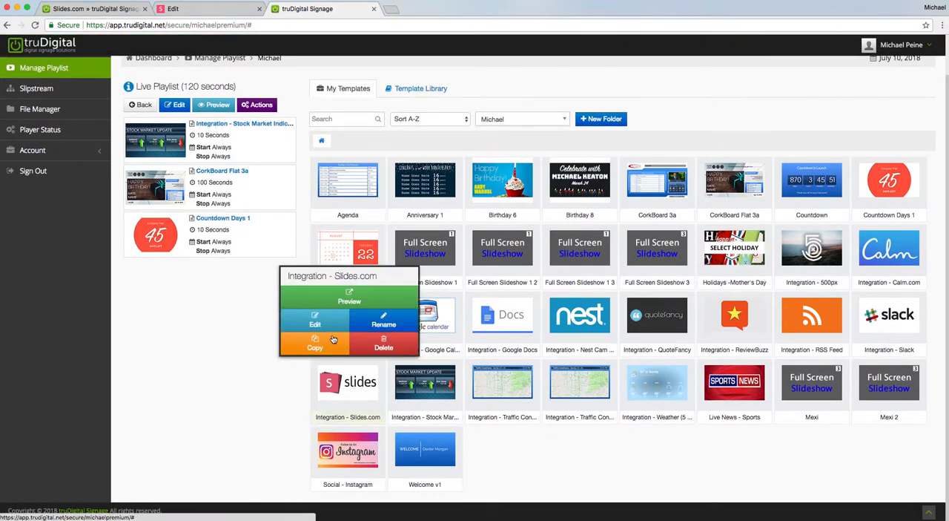
# Step: Open the Slides.com template from My Templates in edit mode
pyautogui.click(315, 322)
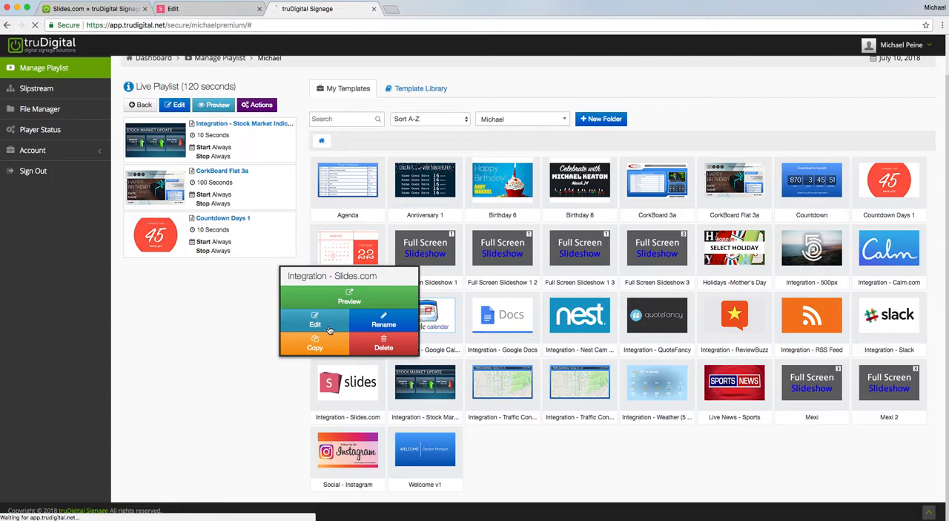
pyautogui.click(315, 320)
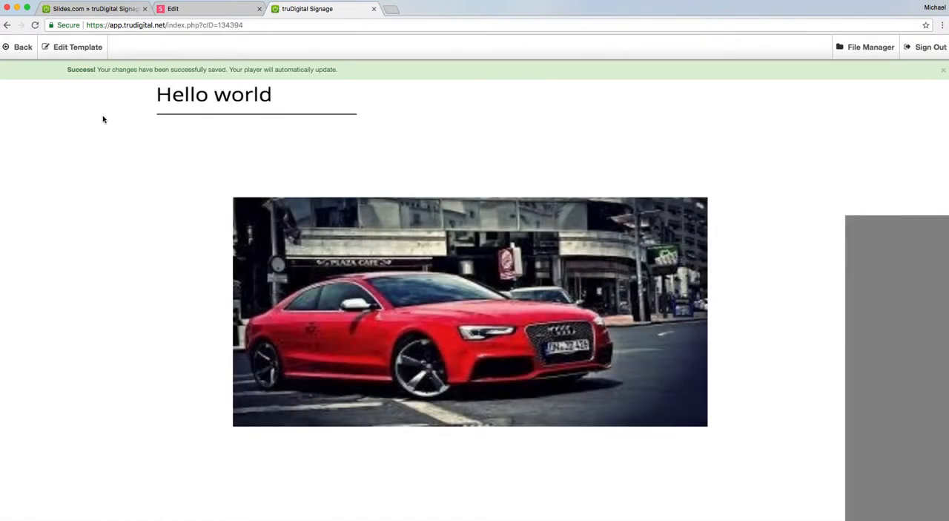
pyautogui.click(72, 47)
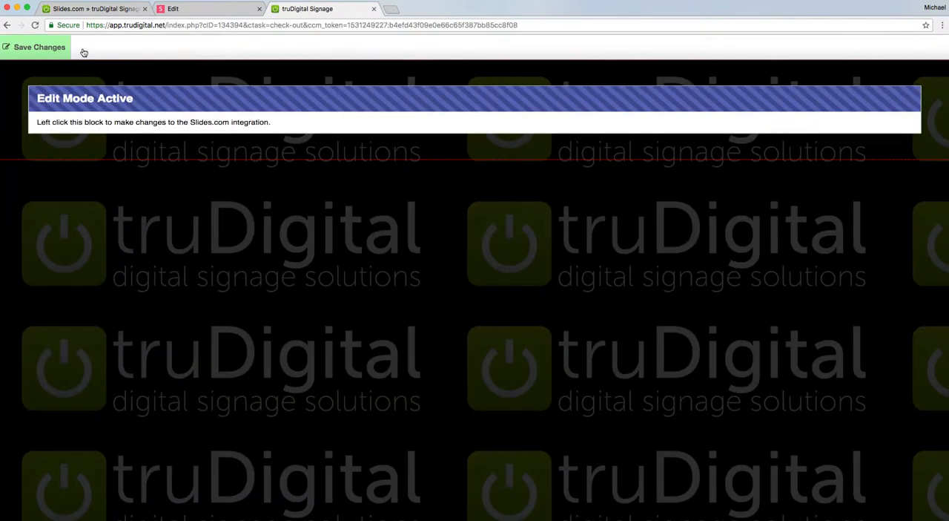
# Step: Replace the integration's Share URL with the deck's private share link
pyautogui.click(474, 108)
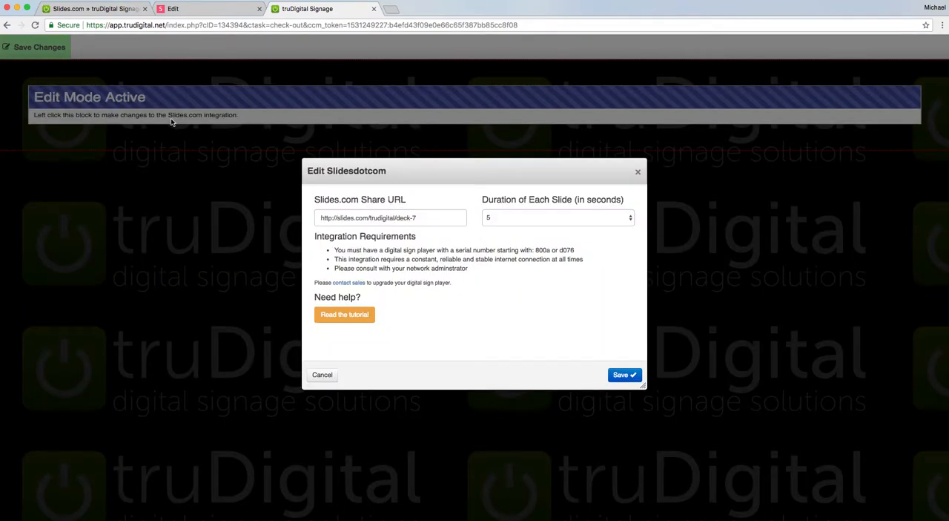
pyautogui.click(391, 218)
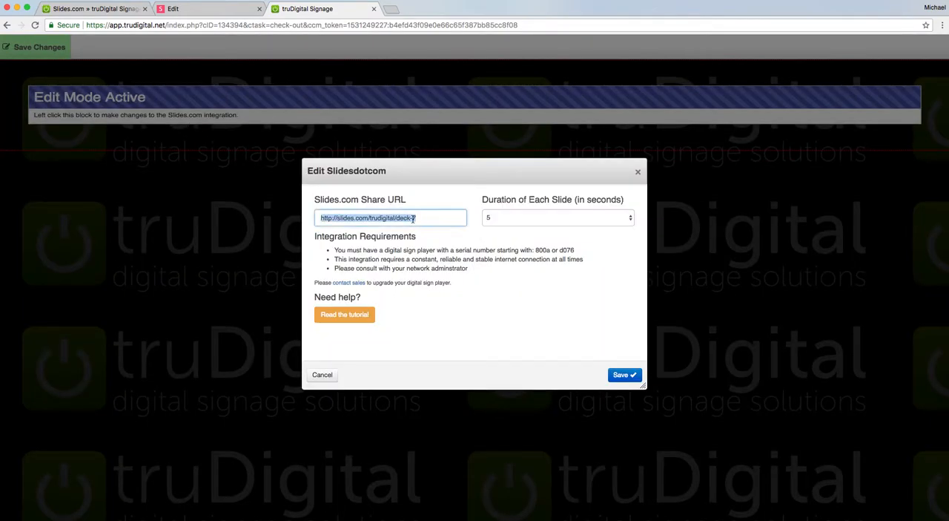
pyautogui.click(391, 218)
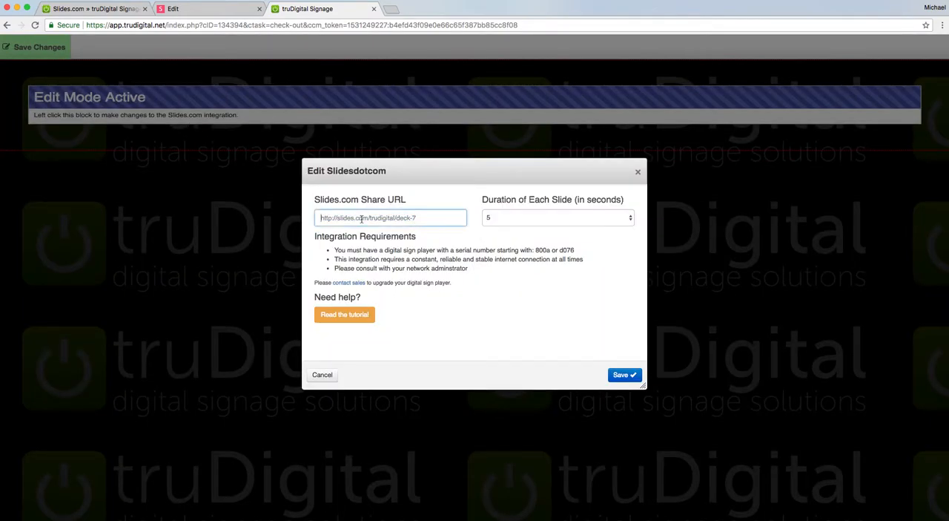
pyautogui.rightClick(363, 217)
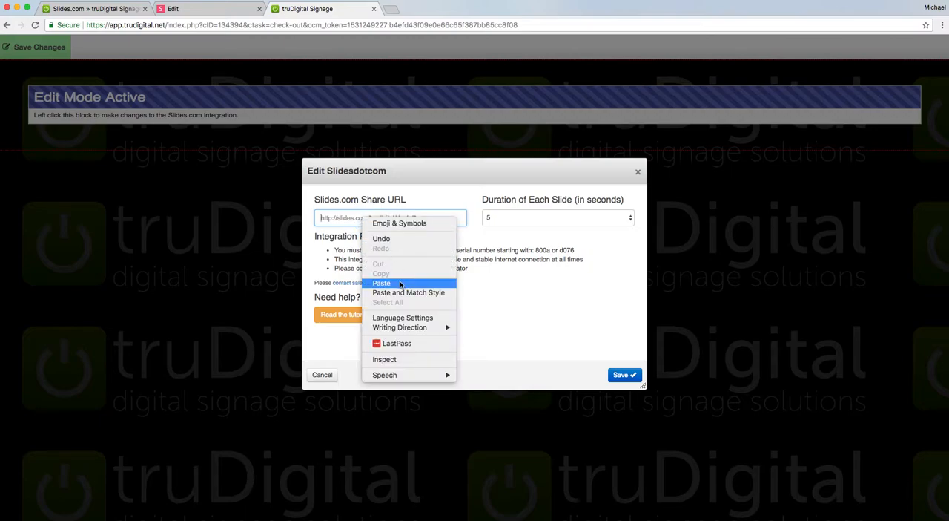
pyautogui.click(381, 282)
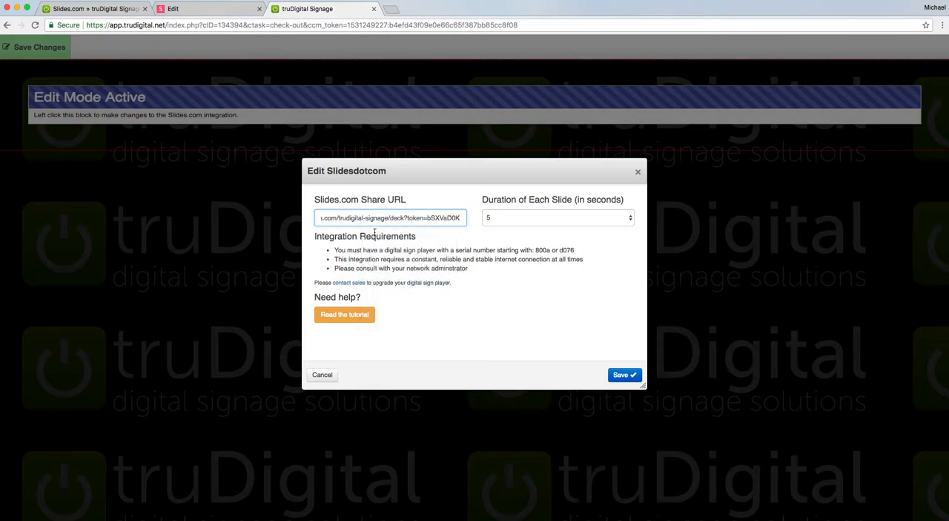
pyautogui.moveTo(560, 215)
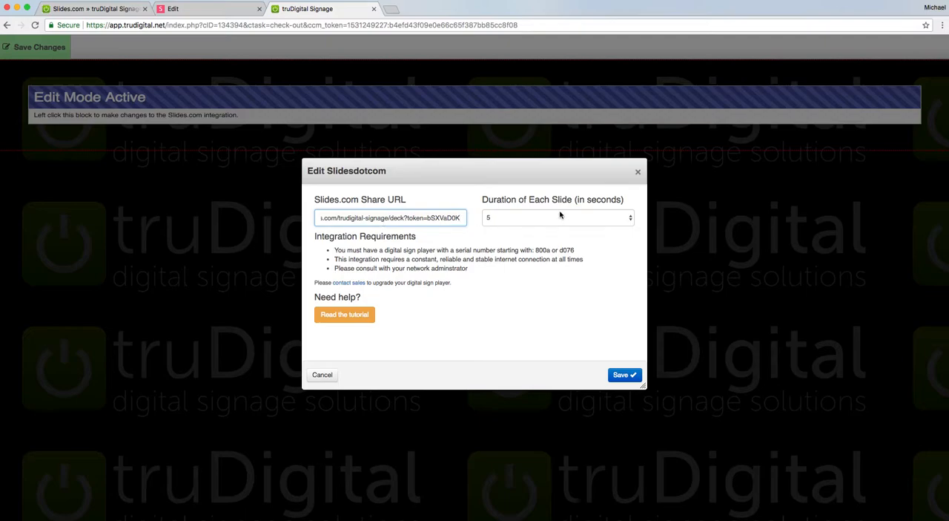
# Step: Keep 5 seconds per slide, save the integration and publish the template changes
pyautogui.click(556, 216)
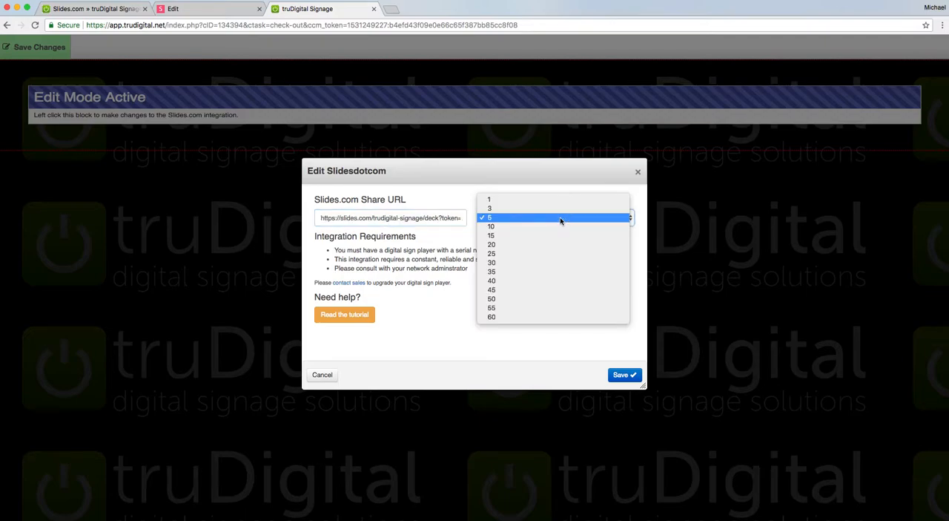
pyautogui.click(489, 217)
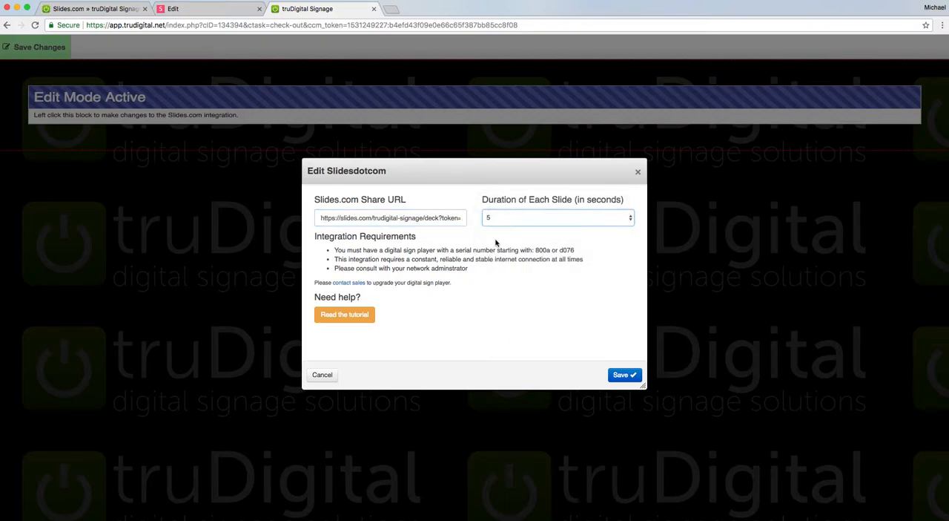
pyautogui.click(623, 374)
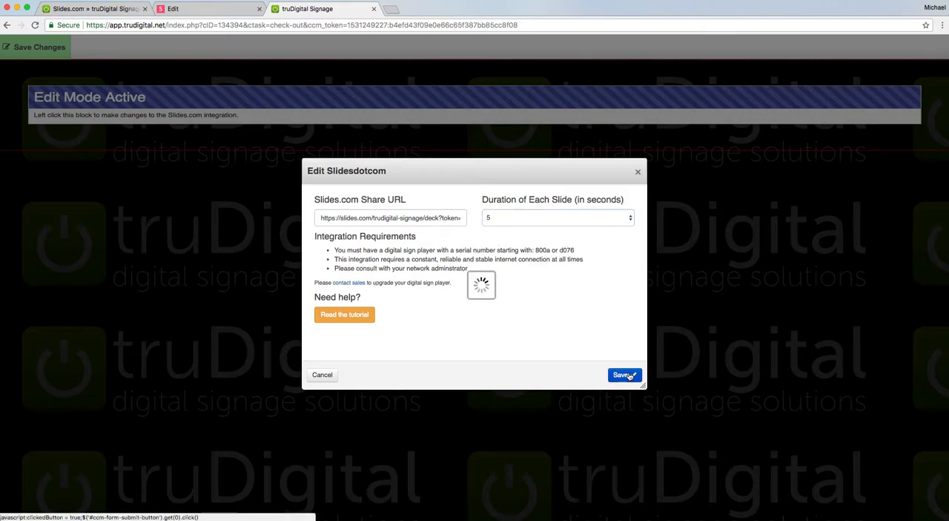
pyautogui.click(624, 375)
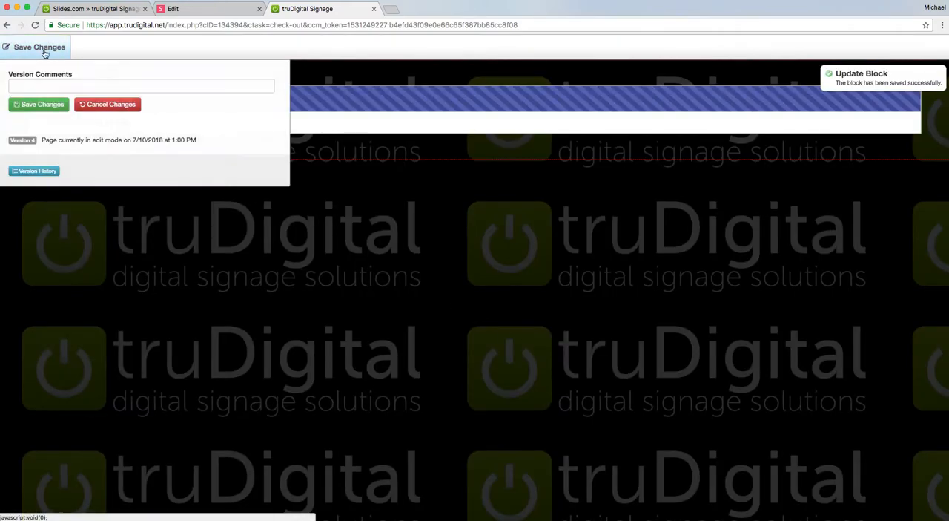
pyautogui.click(43, 104)
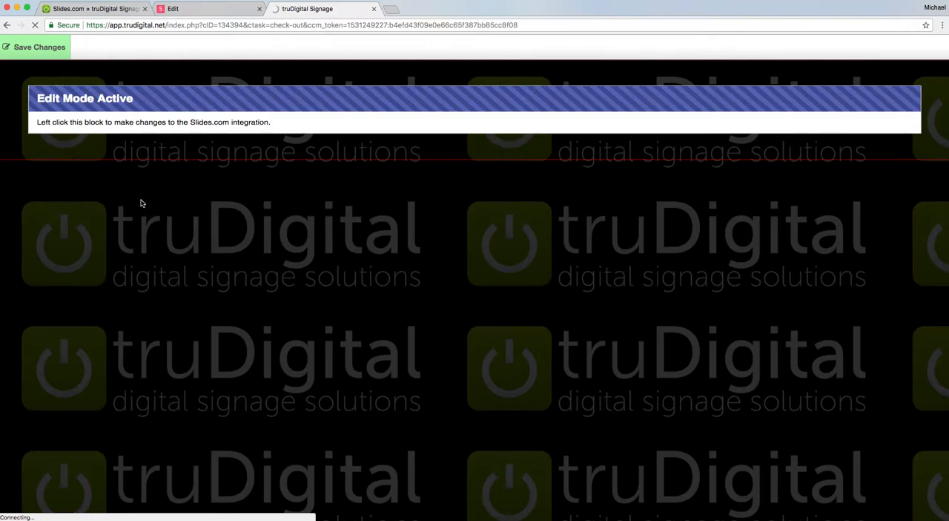
pyautogui.click(33, 47)
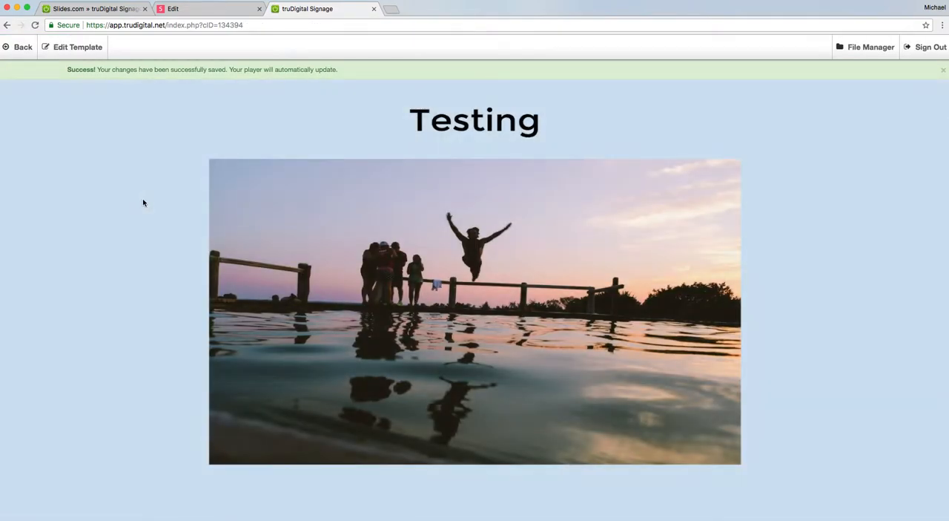
pyautogui.moveTo(738, 217)
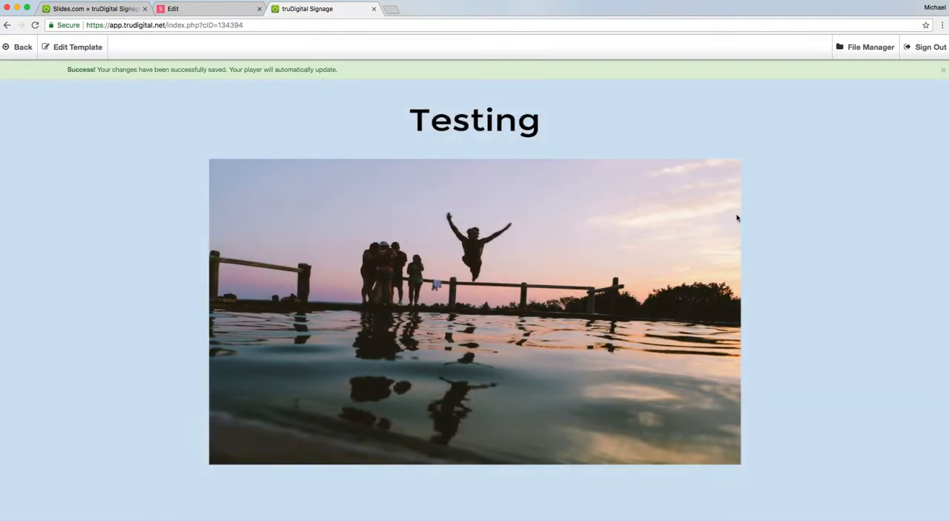
# Step: Watch the saved template's slides play, then return to the playlist manager
pyautogui.click(943, 69)
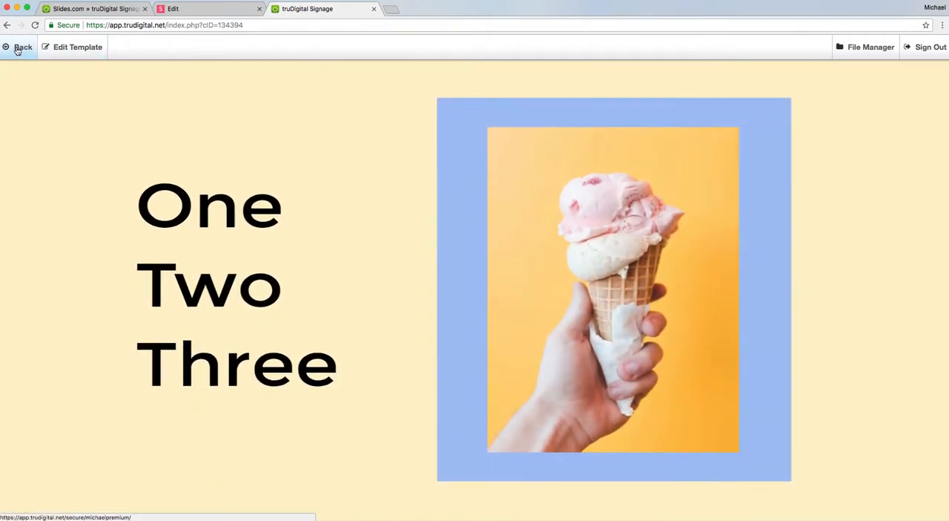
pyautogui.click(19, 47)
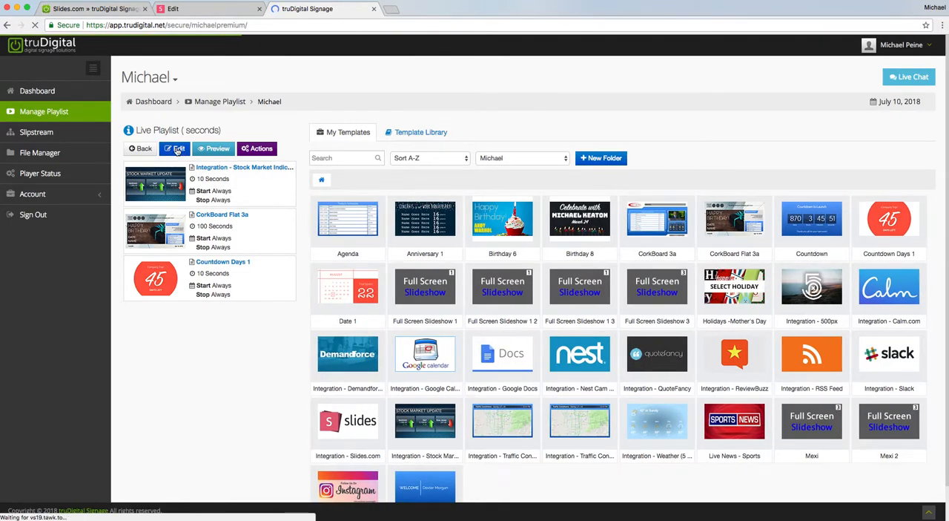
# Step: Edit the Live Playlist to start with Integration - Slides.com at 10 seconds and save it
pyautogui.click(175, 149)
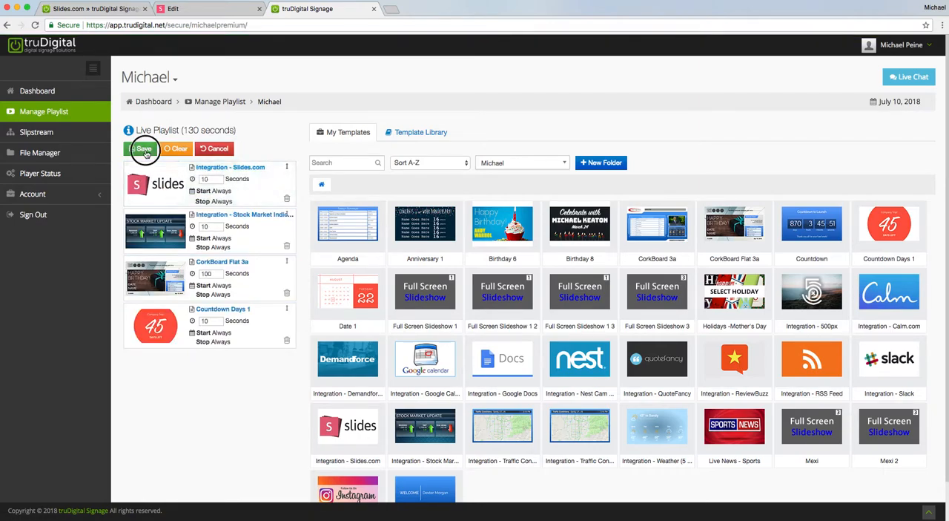
pyautogui.click(143, 149)
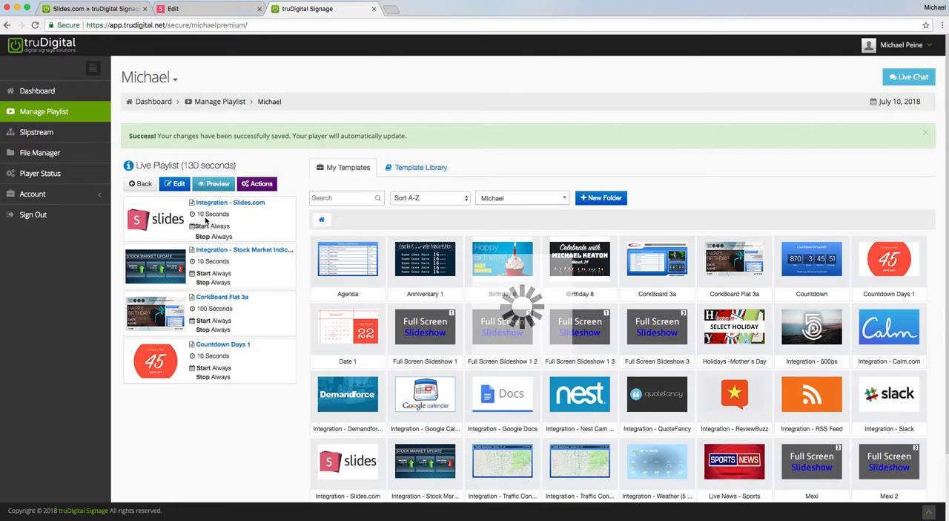
pyautogui.click(925, 132)
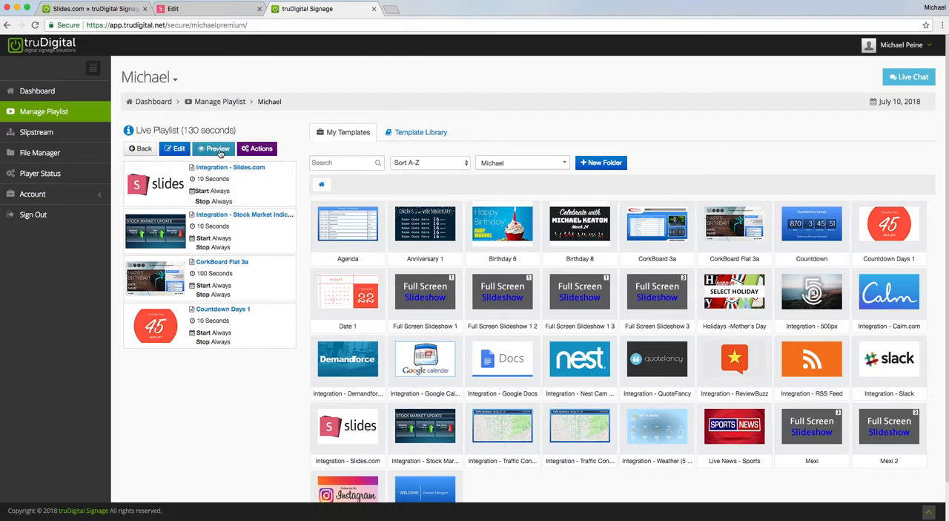
# Step: Preview the Live Playlist in its own tab showing the Testing slide, then return to the manager
pyautogui.click(213, 149)
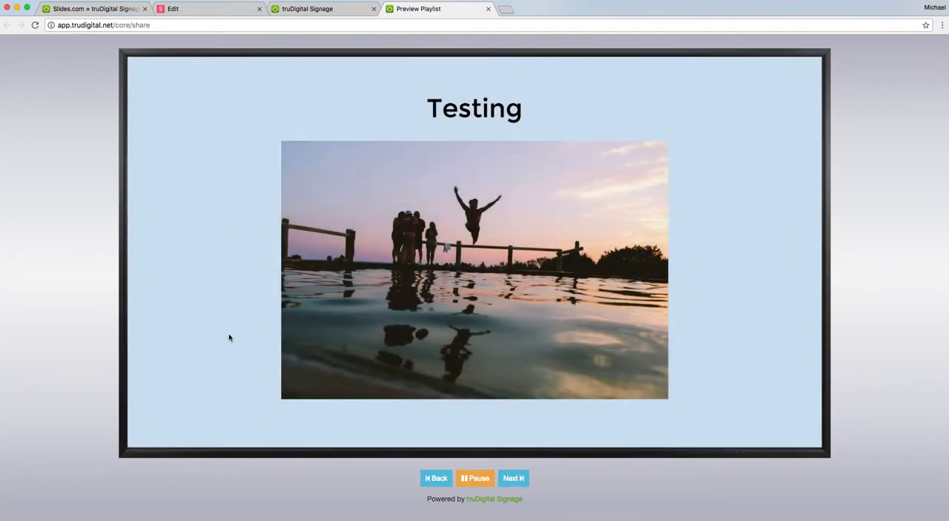
pyautogui.moveTo(725, 318)
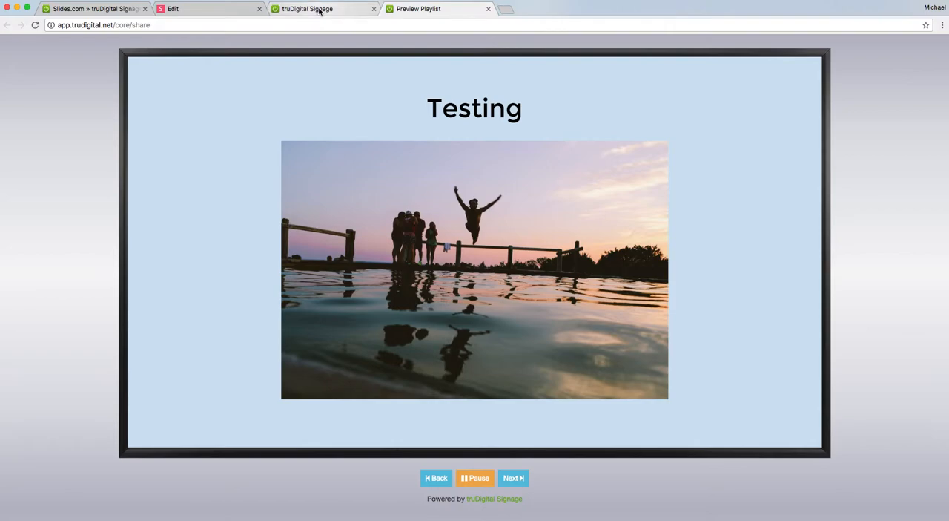
pyautogui.click(306, 8)
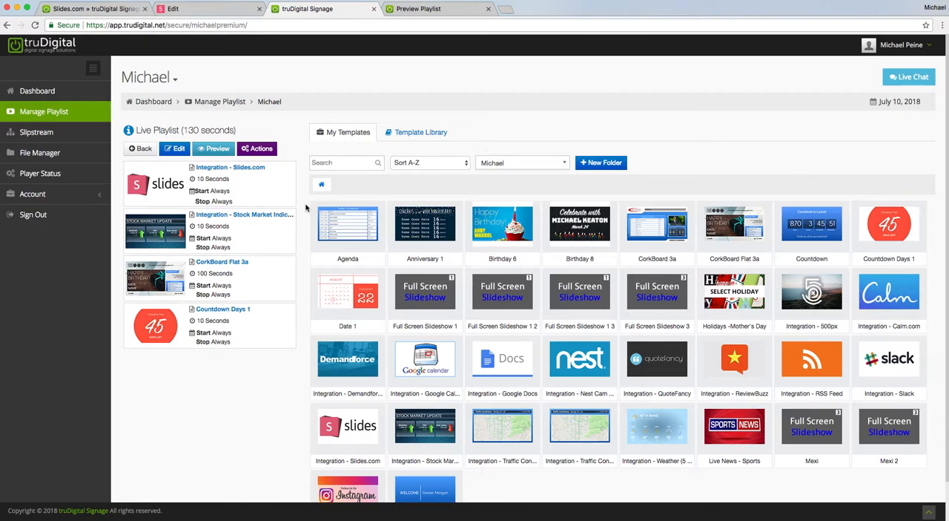
pyautogui.moveTo(245, 53)
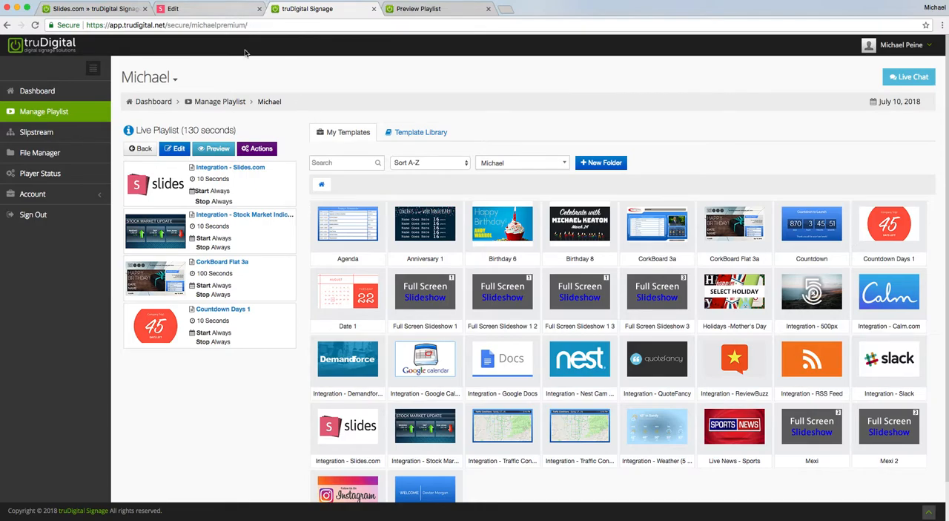
pyautogui.moveTo(478, 68)
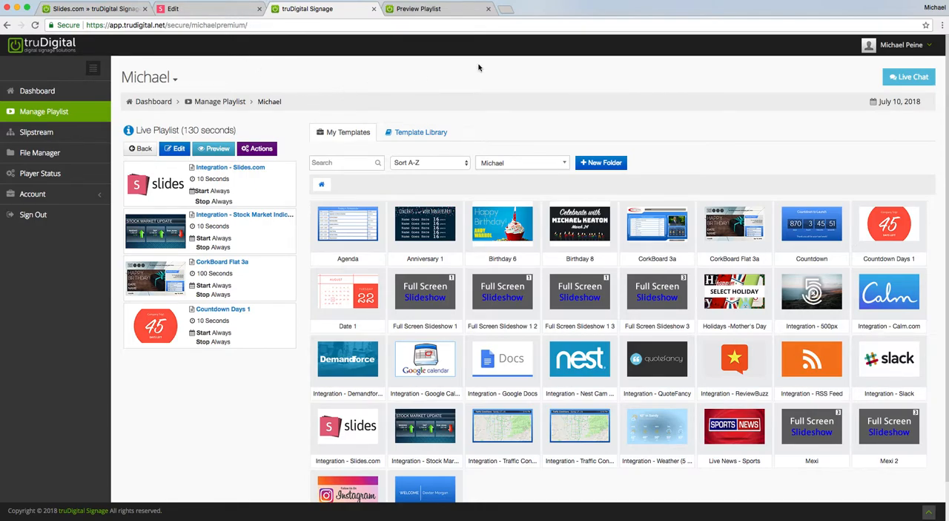